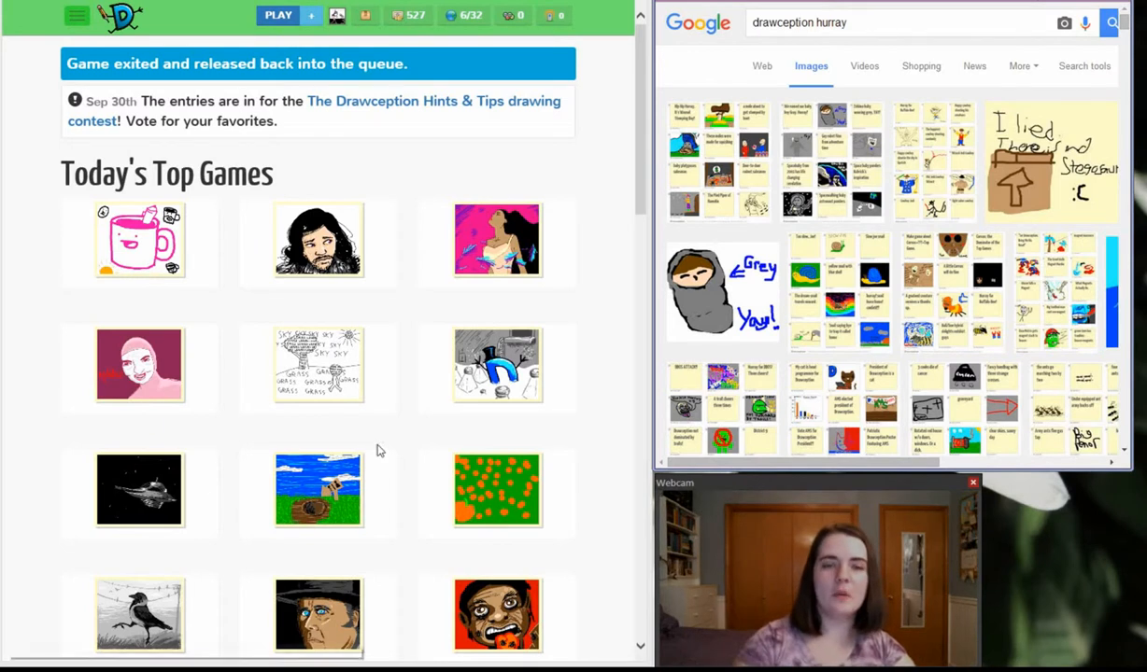
mouse_move(449, 174)
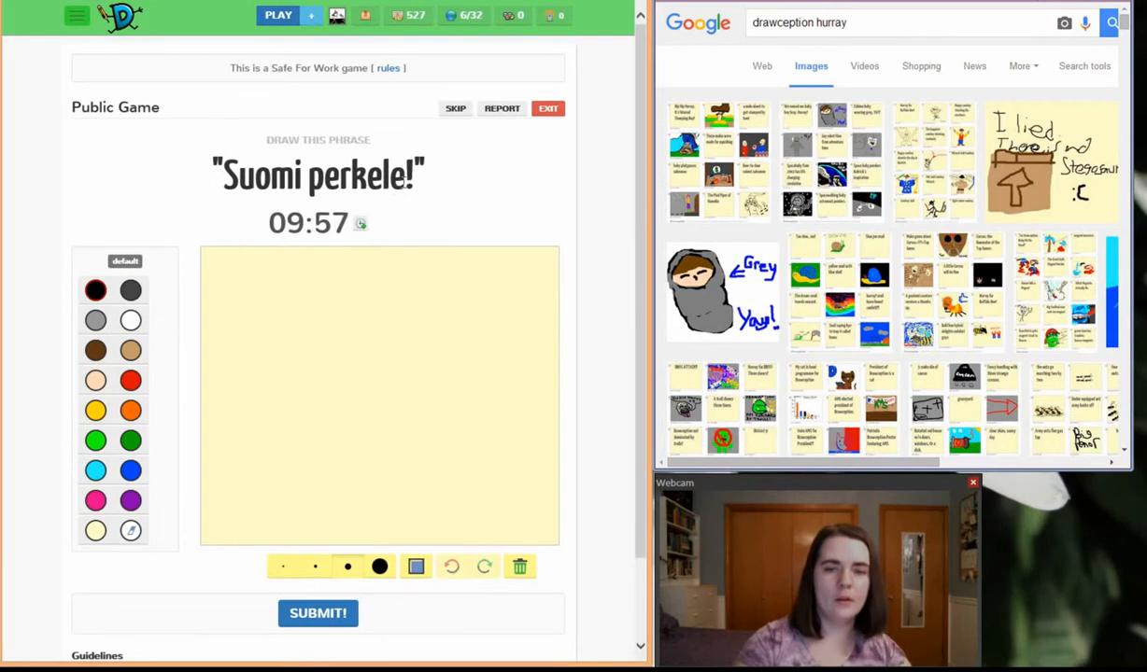
Look up the selected phrase 'Suomi perkele' and scroll through Google's web results
drag(225, 173, 416, 174)
text(Suomi perkele)
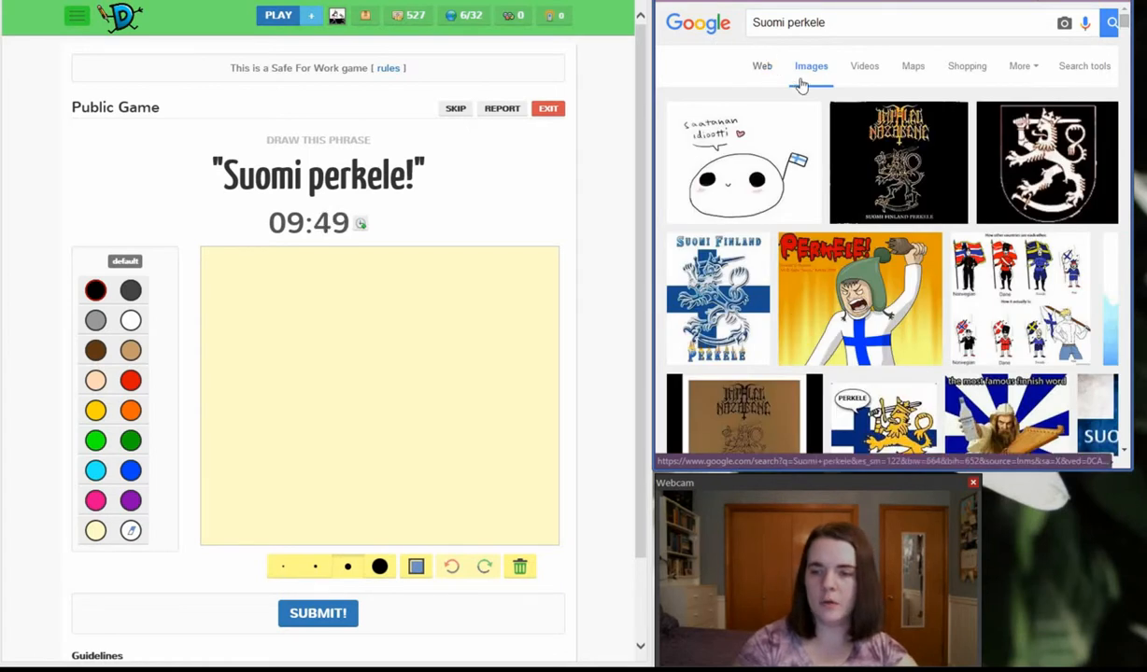
scroll(down, 3)
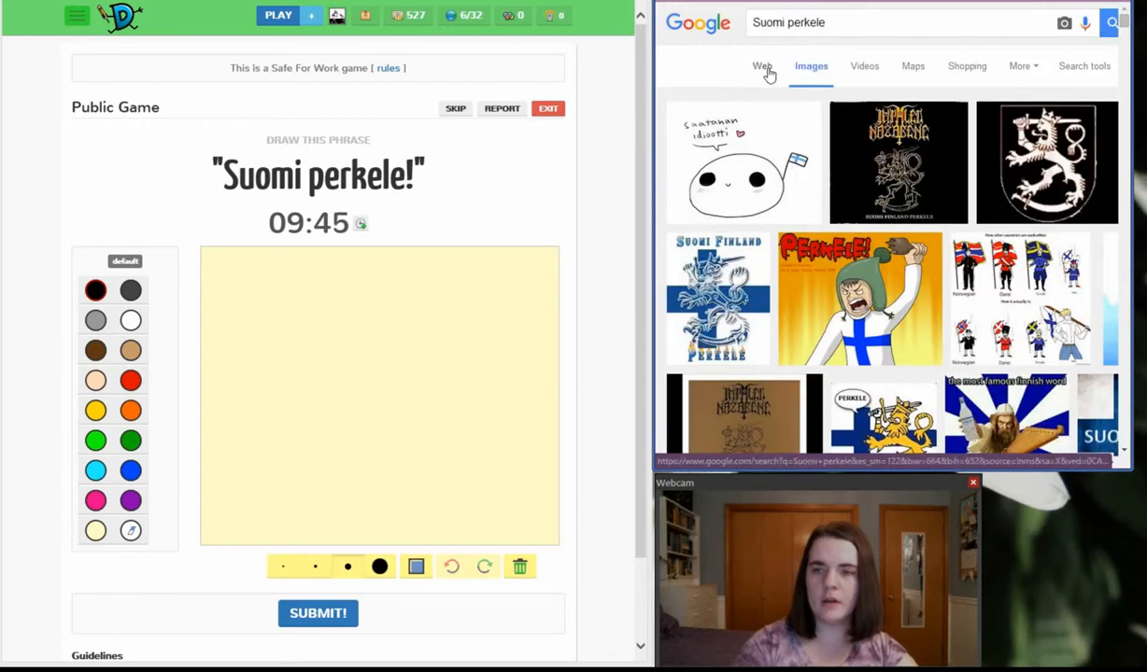
click(762, 66)
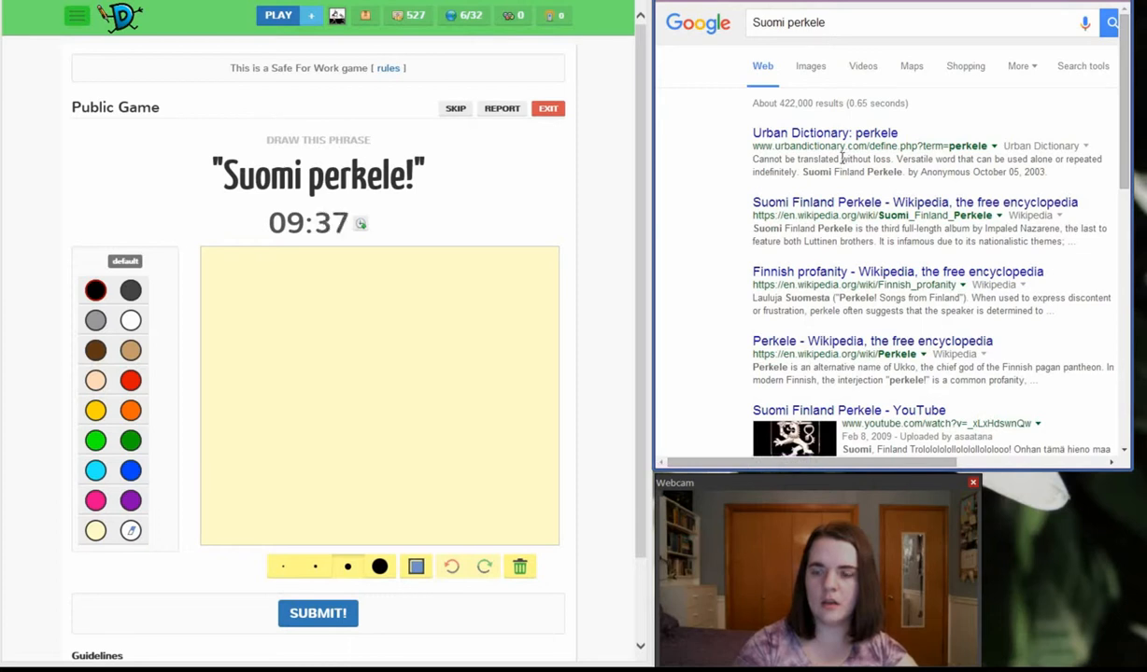
scroll(down, 3)
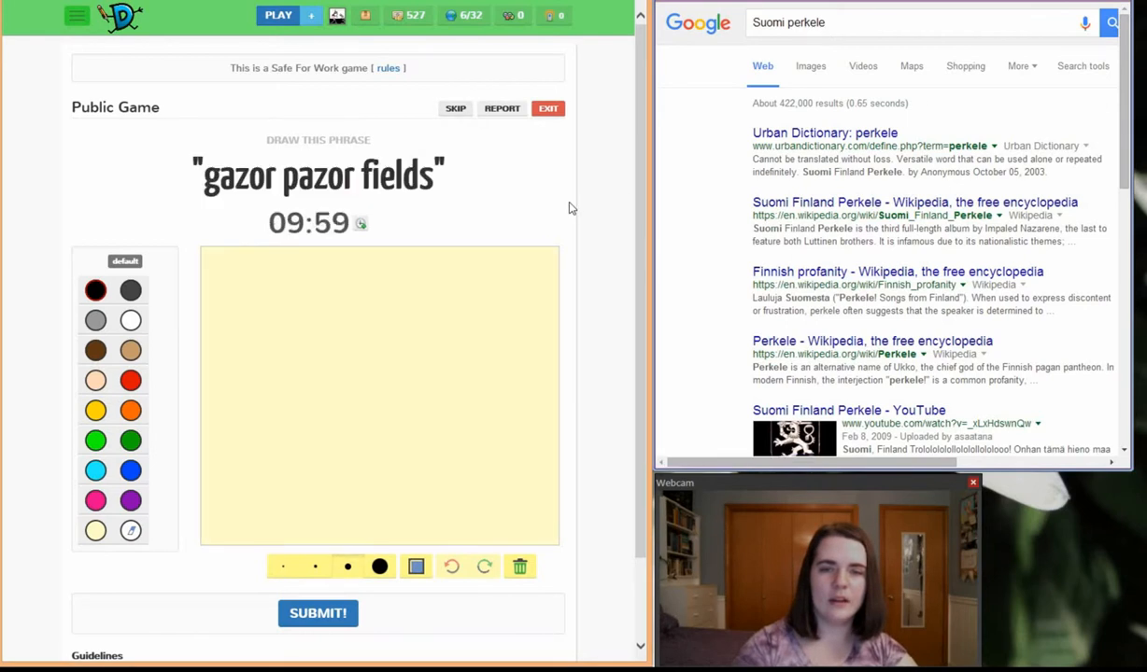
mouse_move(504, 178)
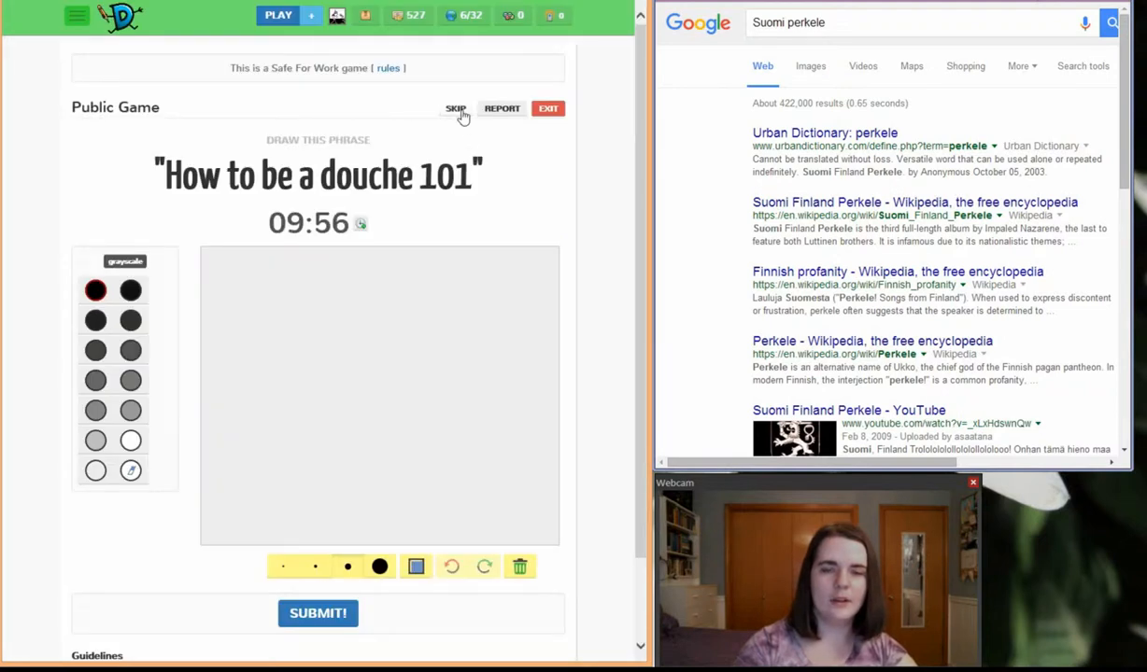
mouse_move(521, 197)
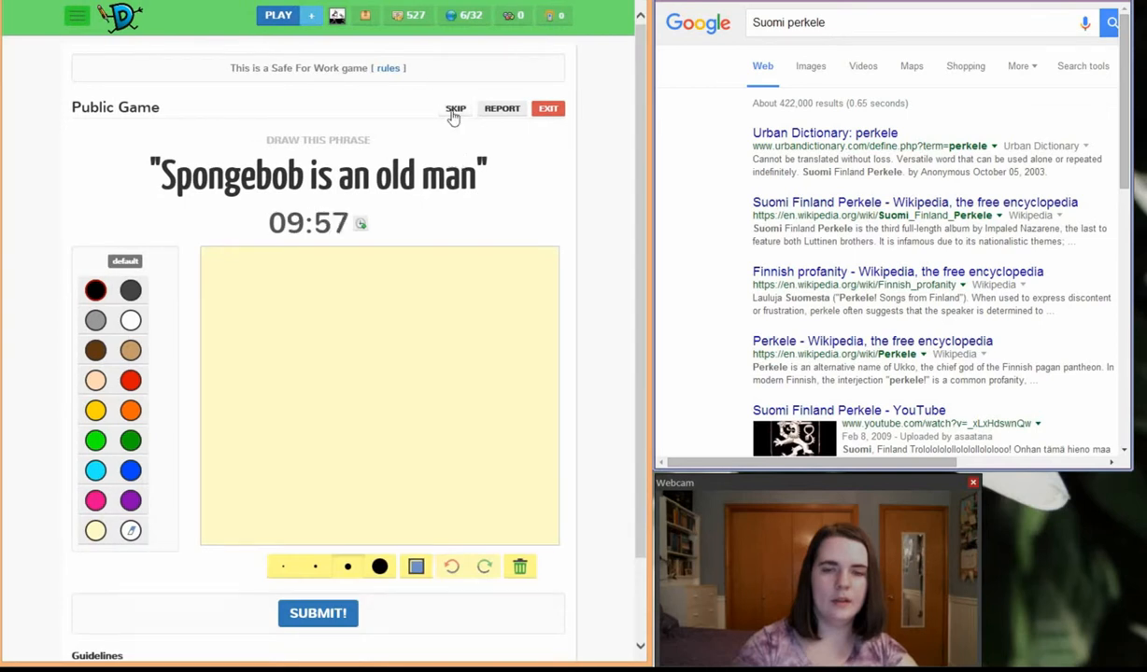
Skip the Spongebob prompt to get a different phrase
click(455, 109)
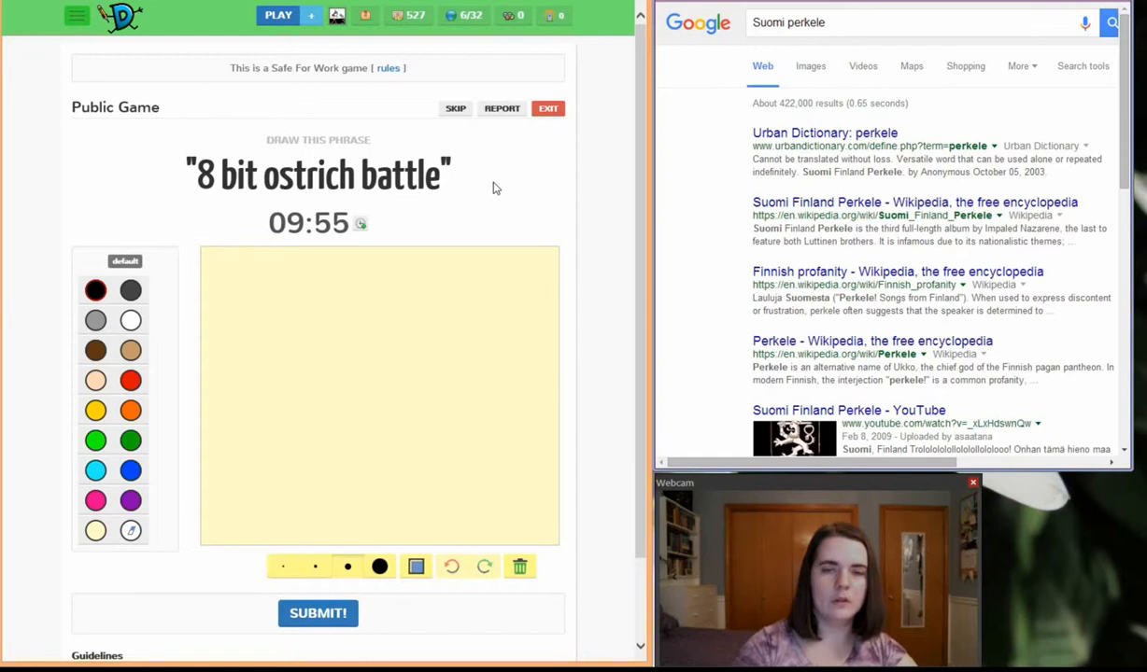
mouse_move(492, 155)
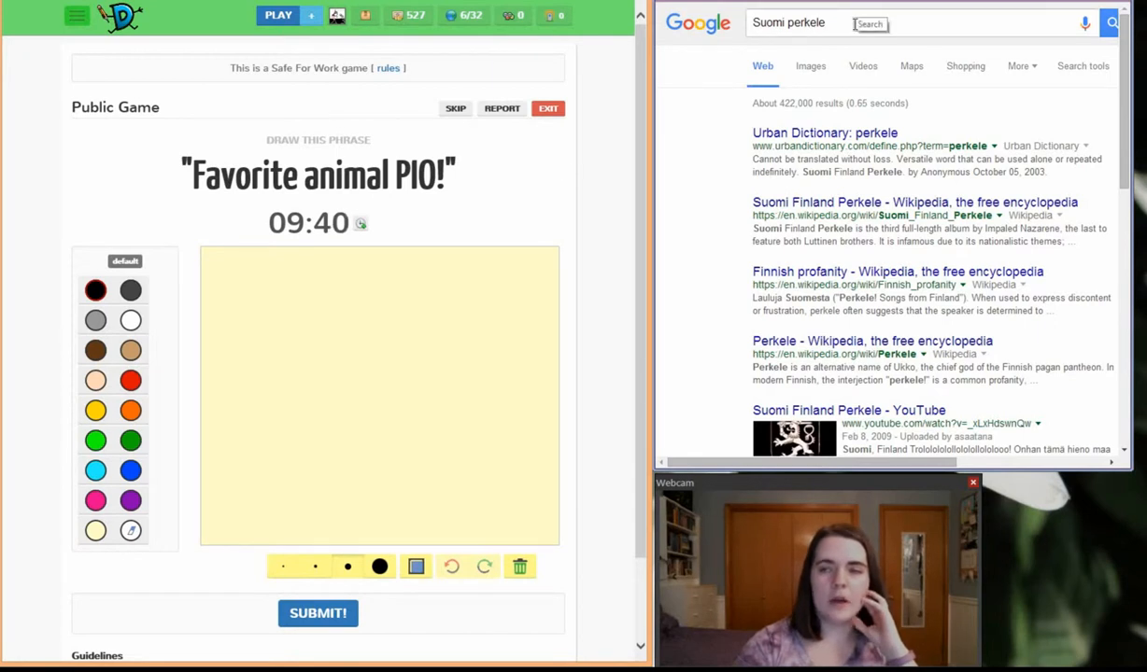
Search Google Images for 'caracal jumping'
text(d)
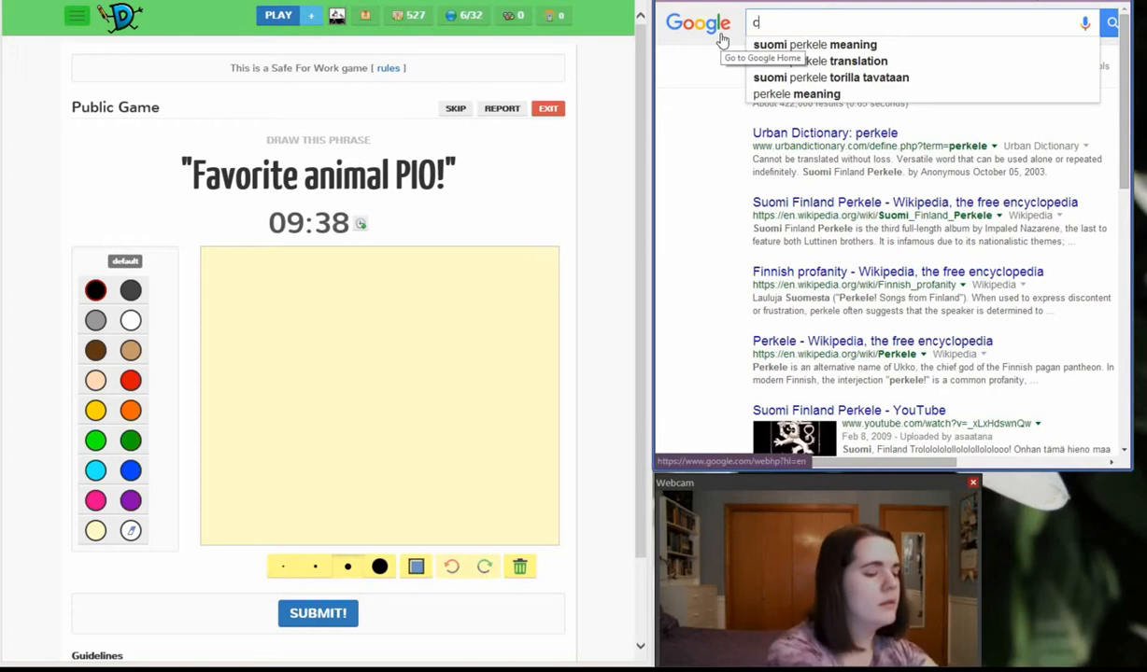
text(aracal jumping)
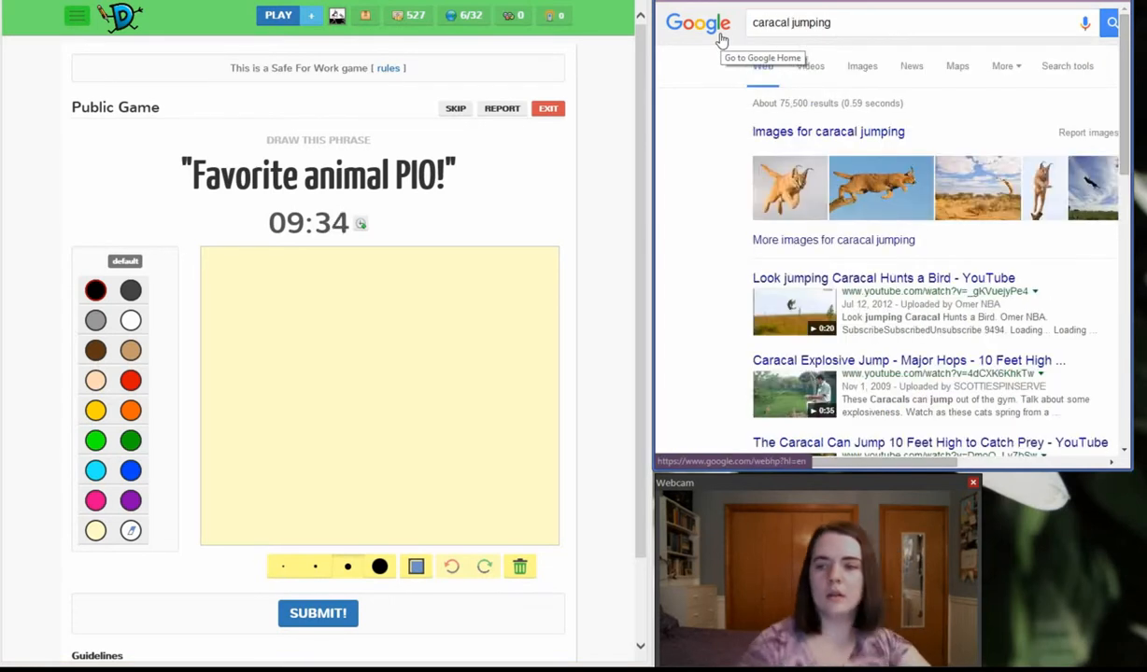
mouse_move(845, 89)
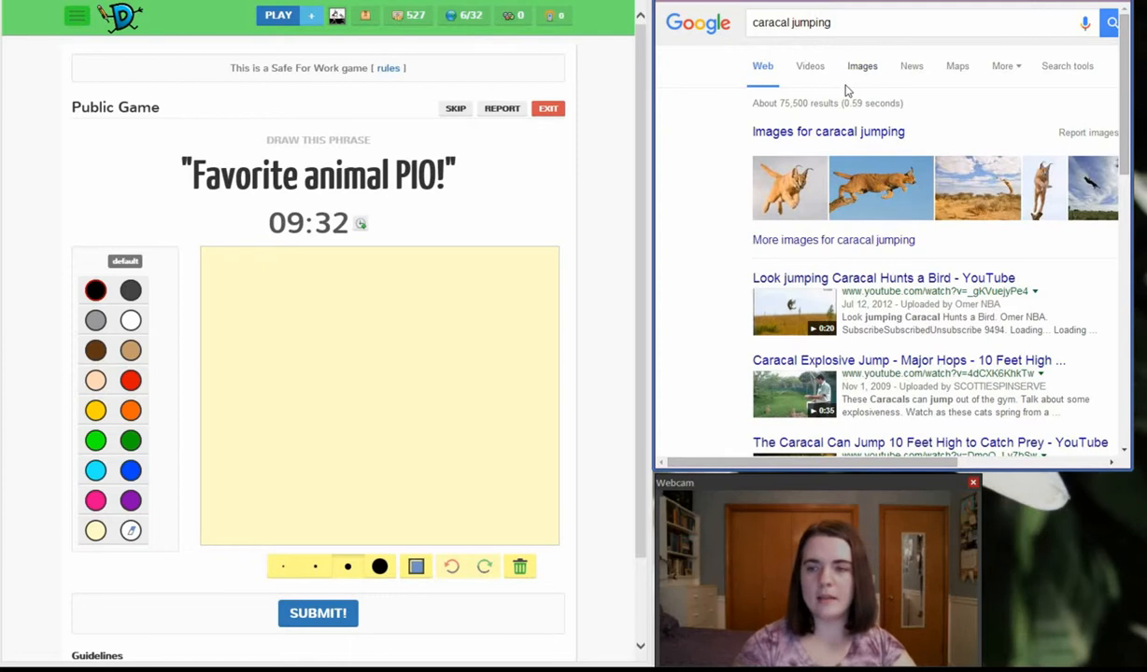
click(861, 65)
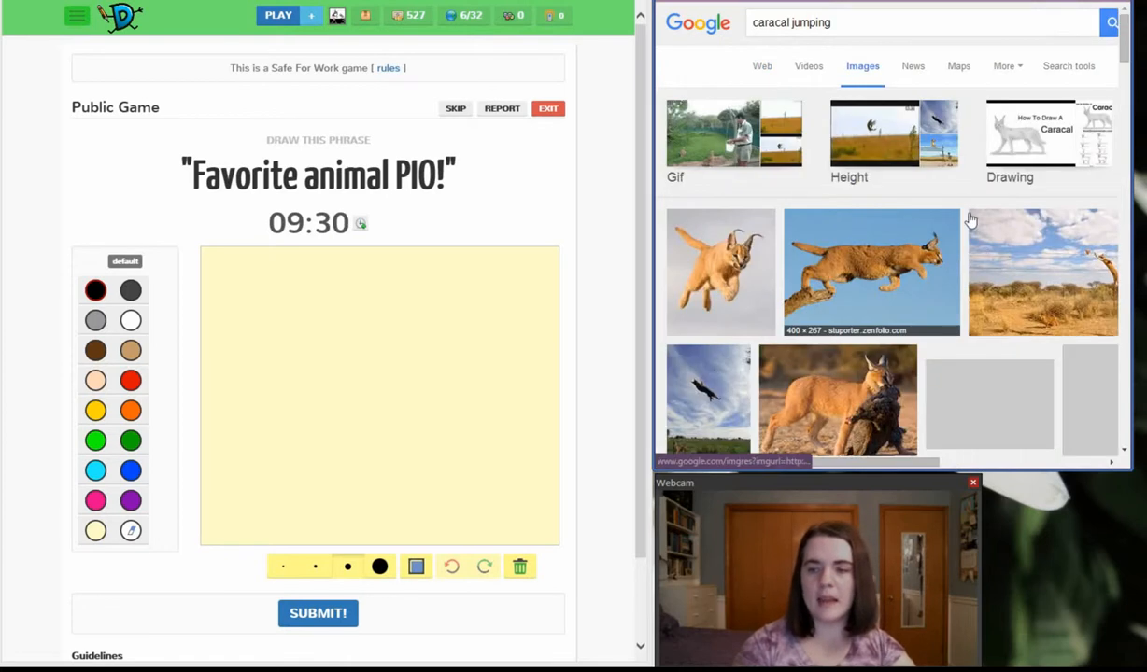
scroll(down, 3)
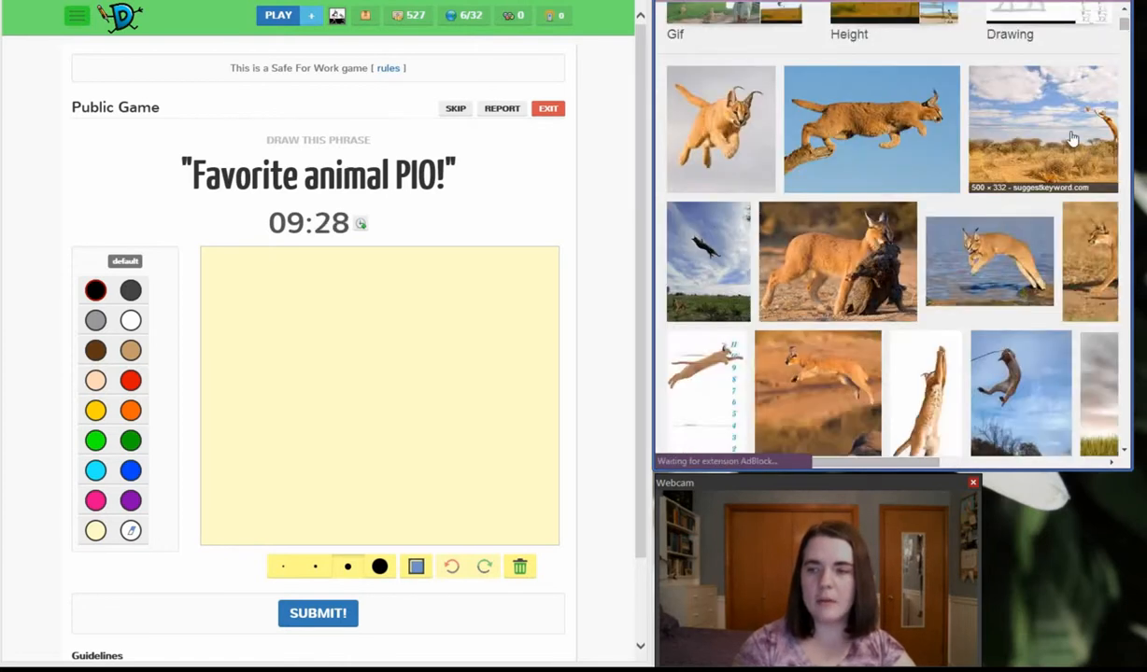
Open the savanna caracal photo preview and scroll through related images
click(1042, 129)
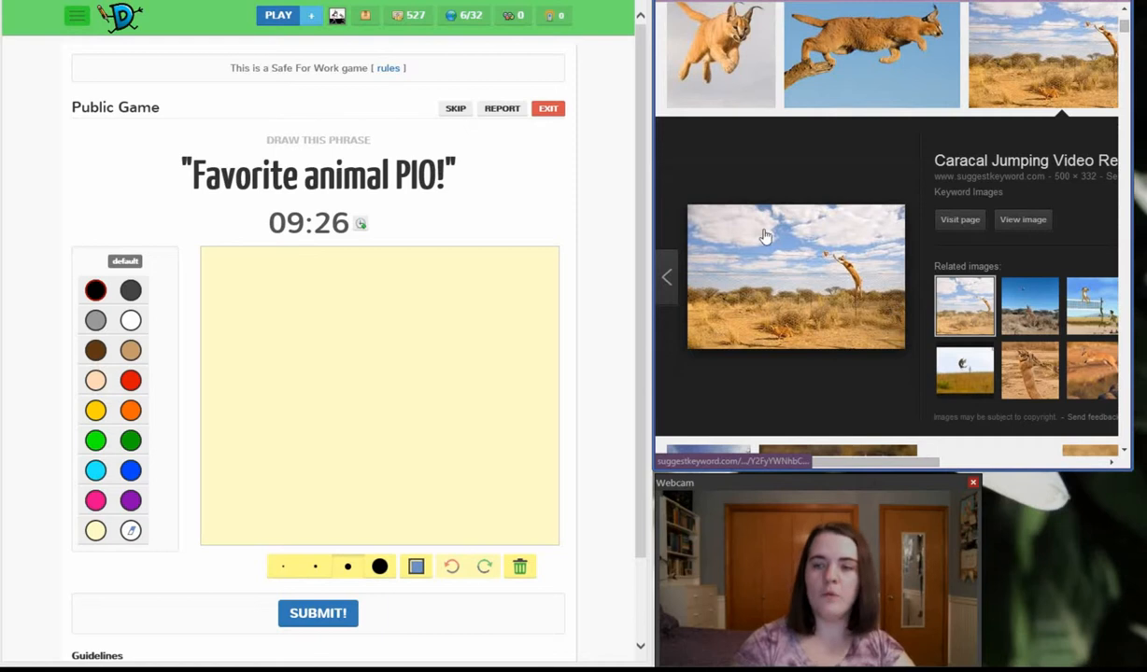
scroll(down, 3)
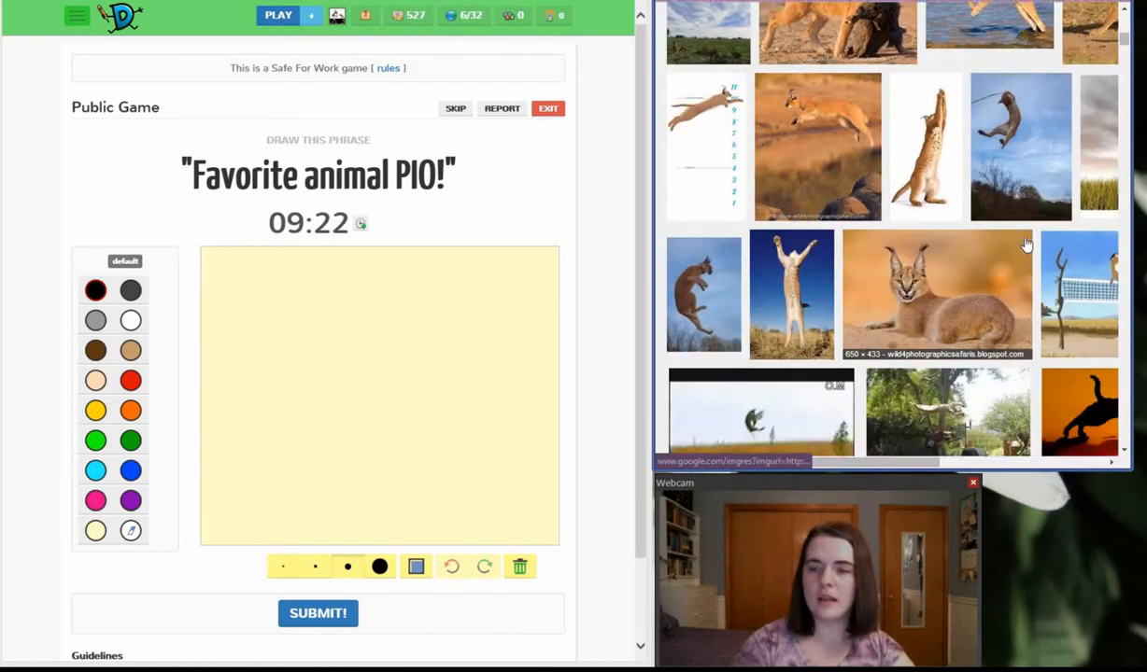
scroll(down, 3)
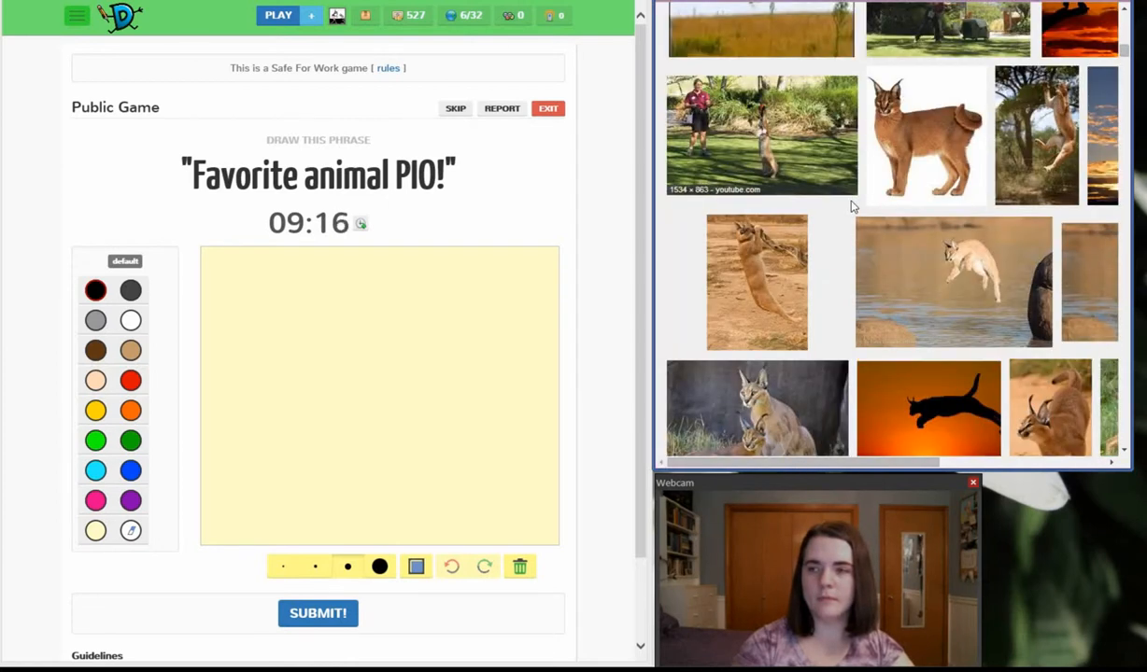
scroll(down, 3)
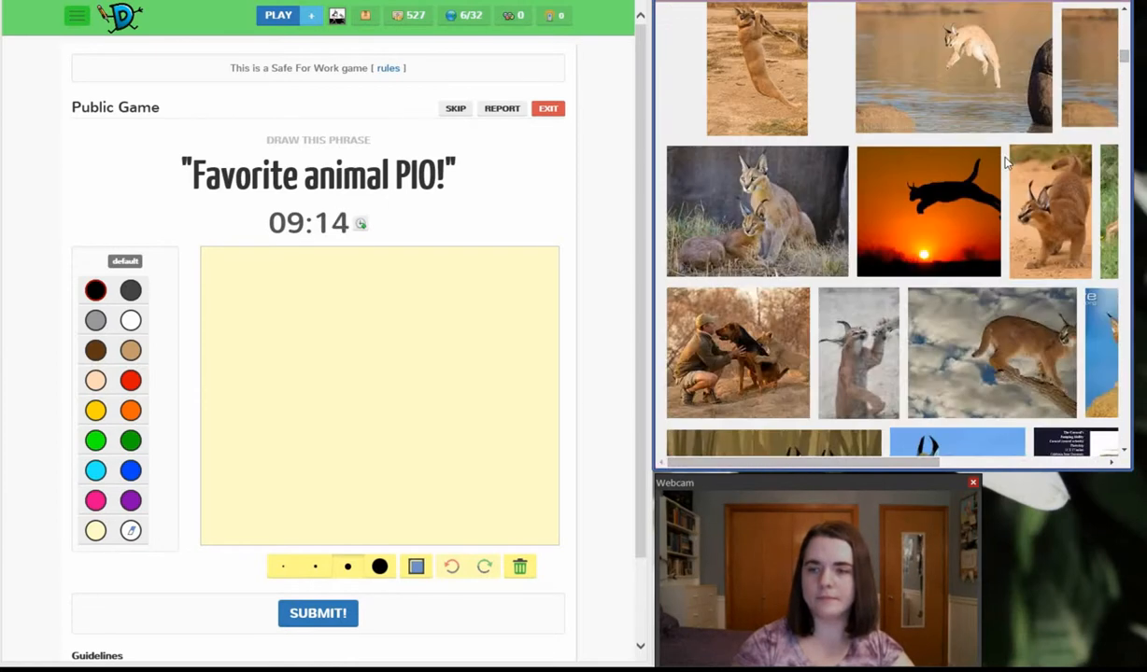
scroll(down, 3)
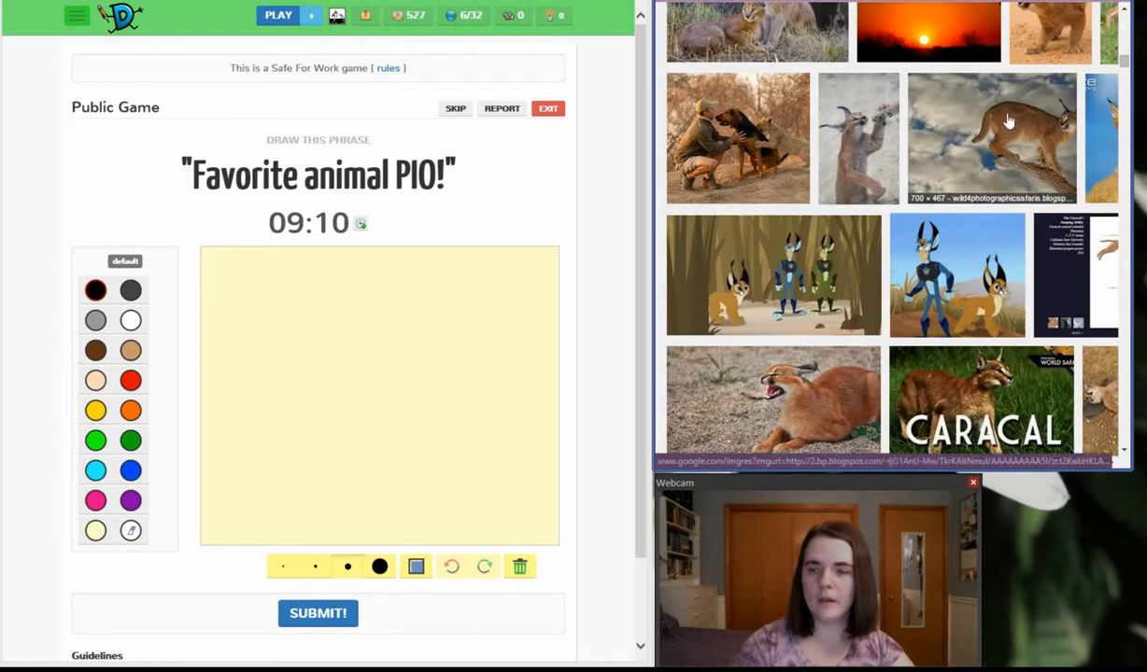
scroll(down, 3)
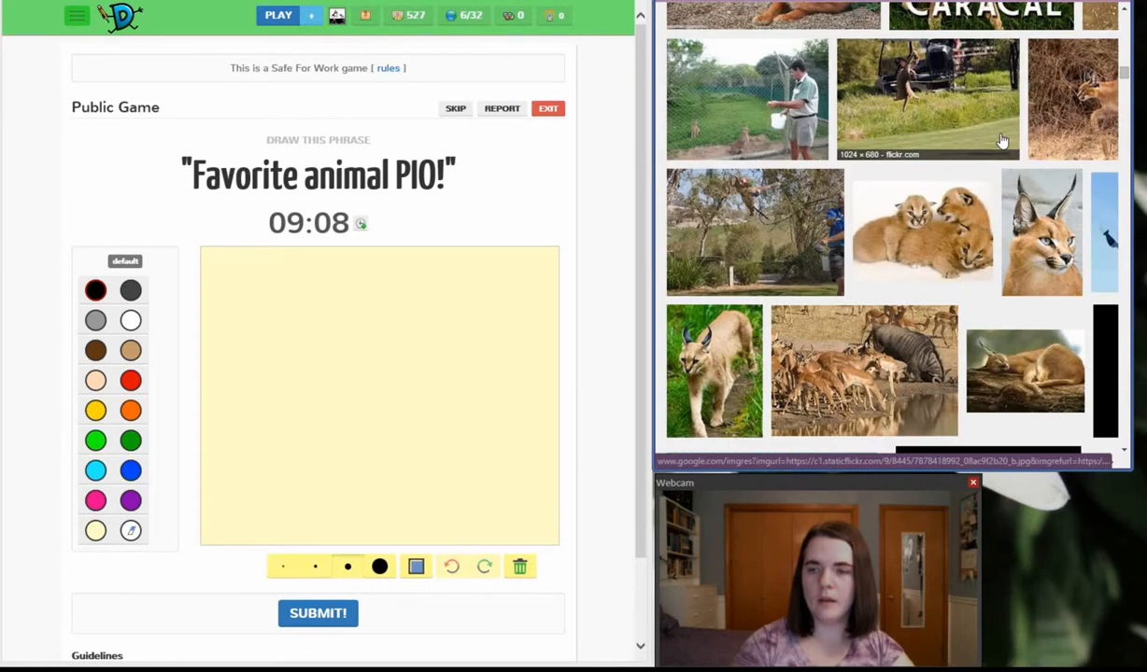
mouse_move(1021, 244)
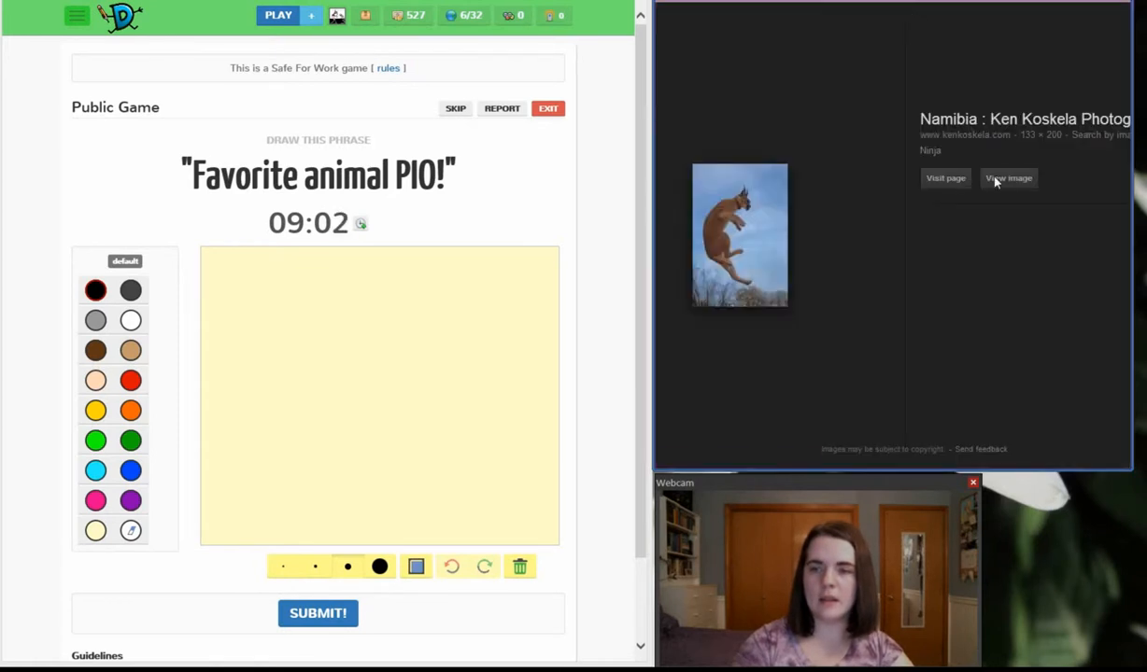
Open the caracal portrait photo in its own tab and zoom it in several times
click(1007, 177)
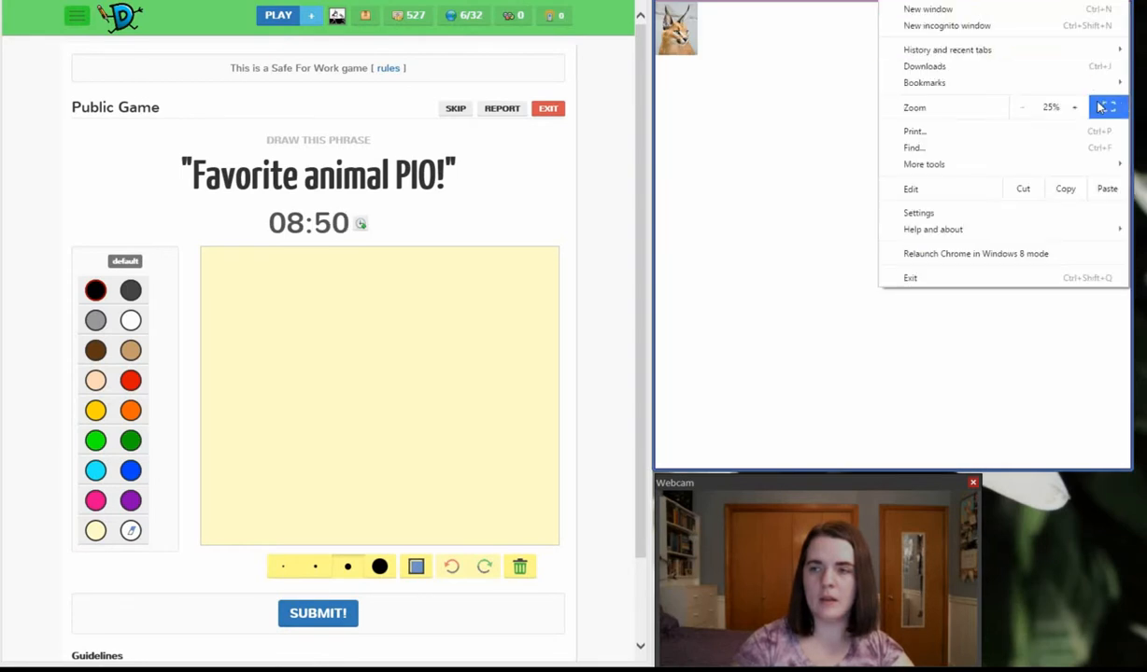
click(1074, 107)
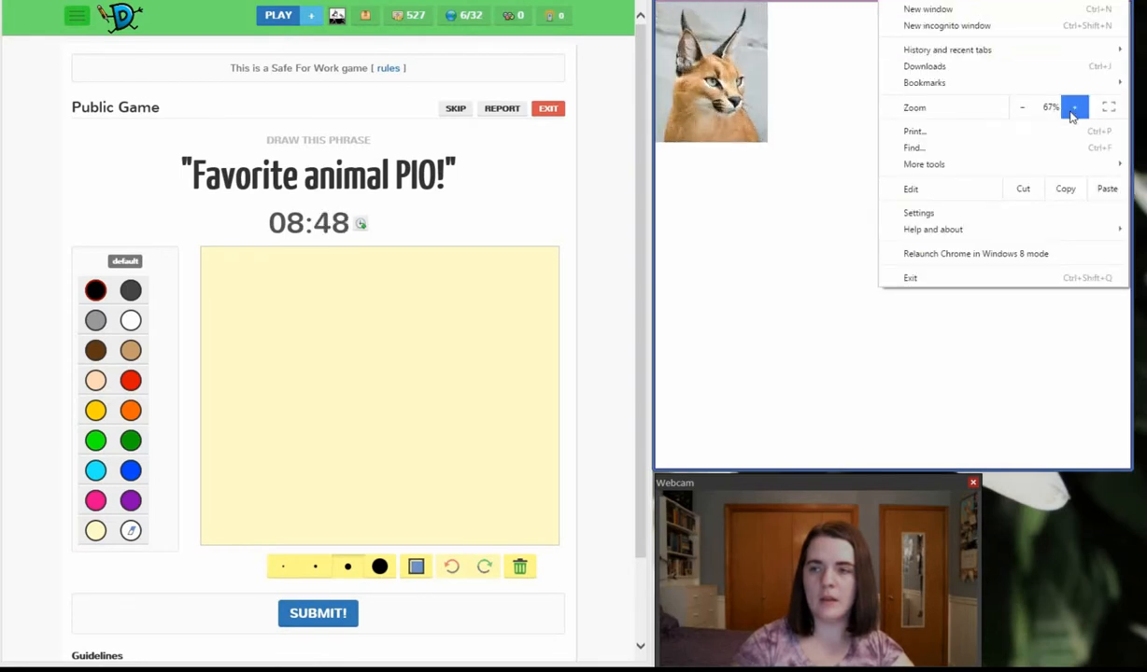
click(1074, 108)
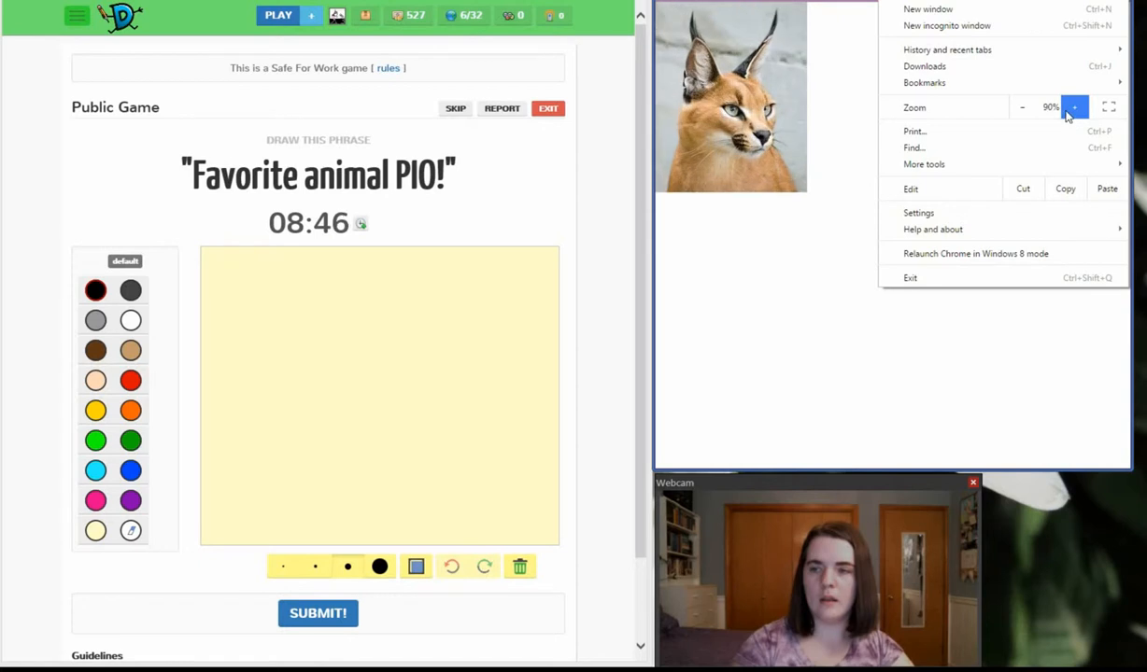
click(1073, 106)
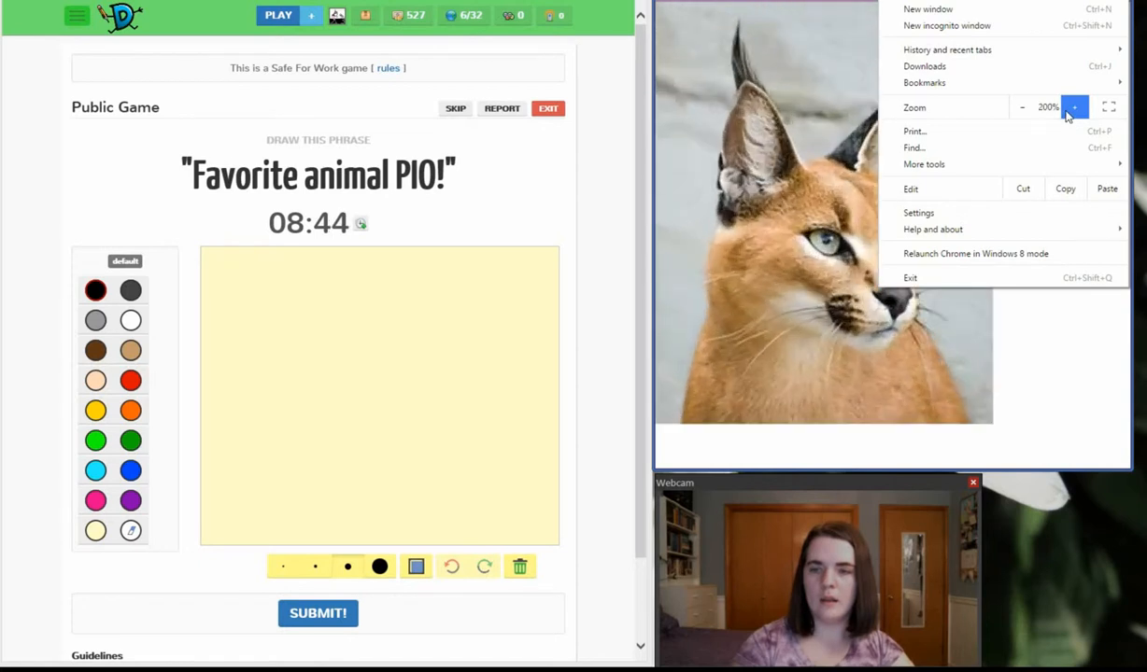
click(1022, 106)
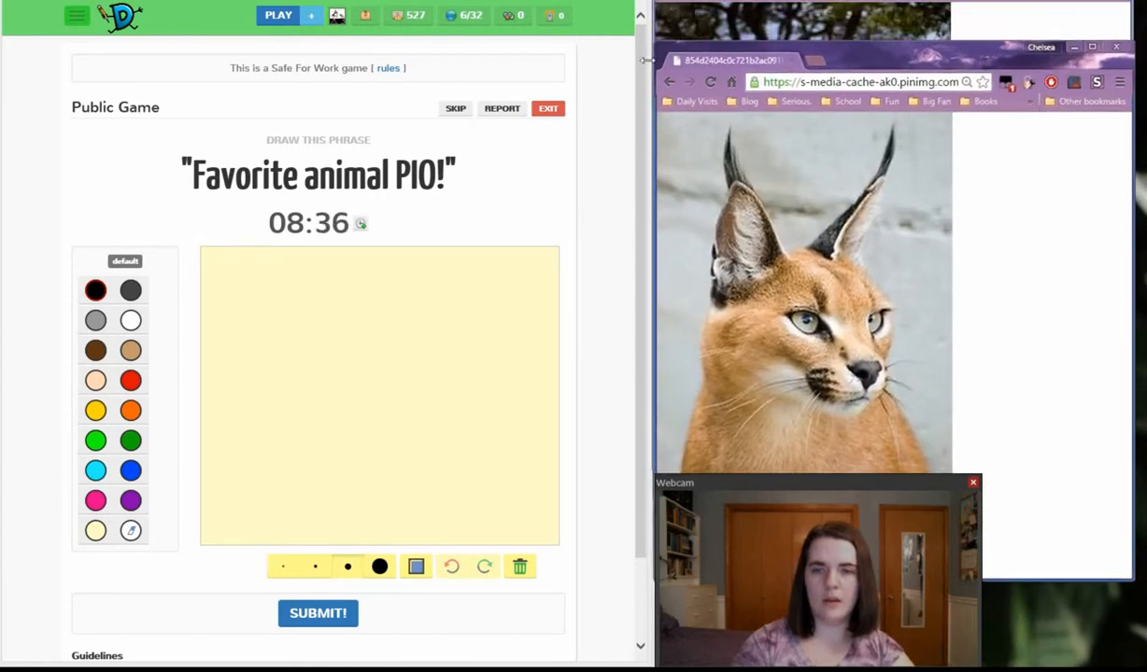
Set the canvas background to cyan and draw grey diagonal hatch strokes
scroll(down, 3)
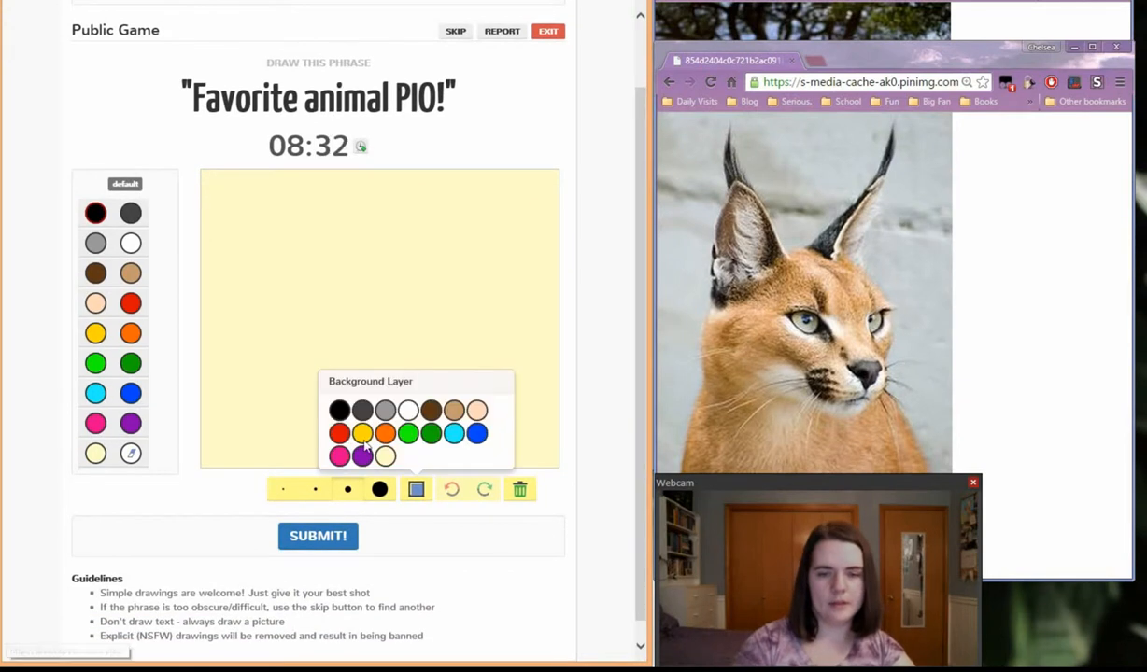
click(454, 432)
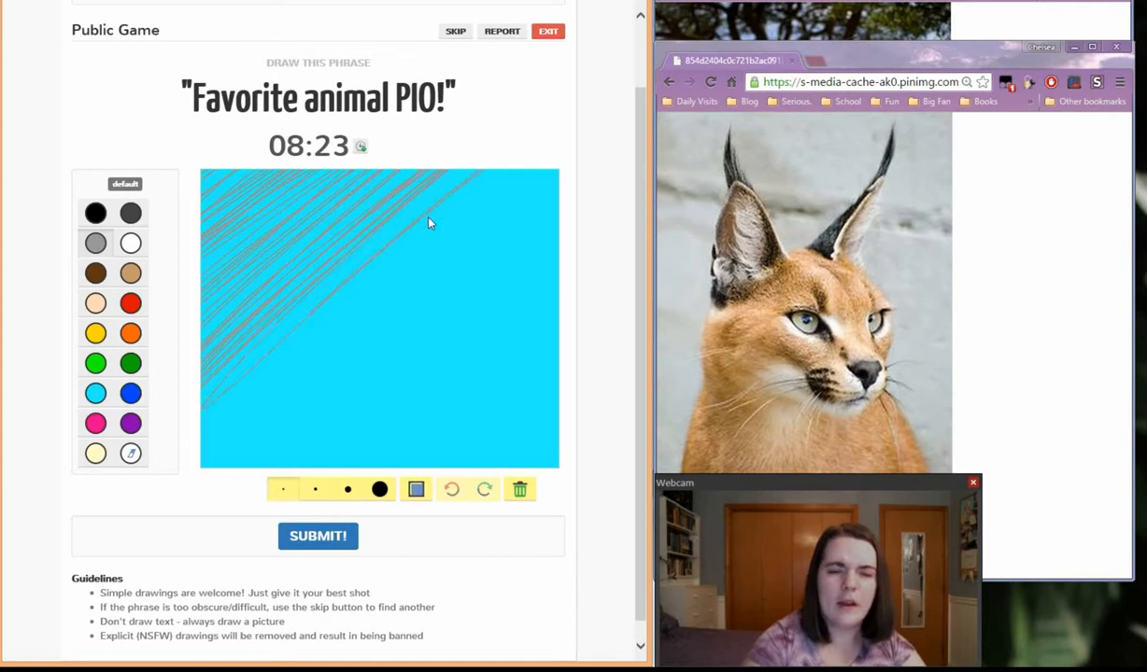
drag(429, 224, 558, 187)
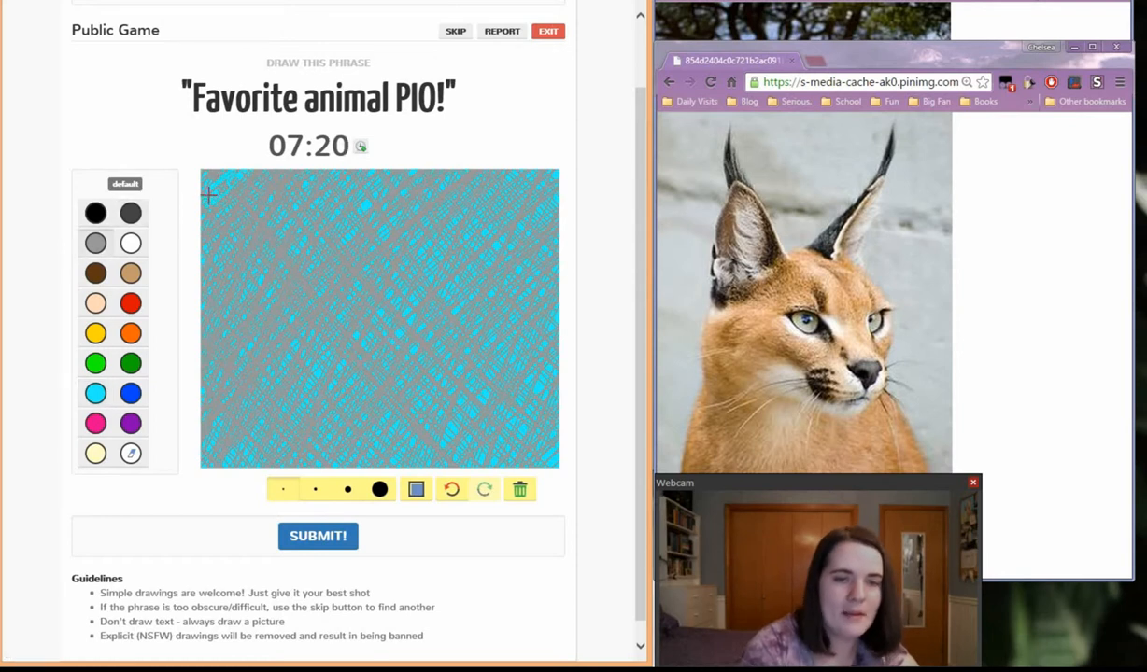
mouse_move(209, 203)
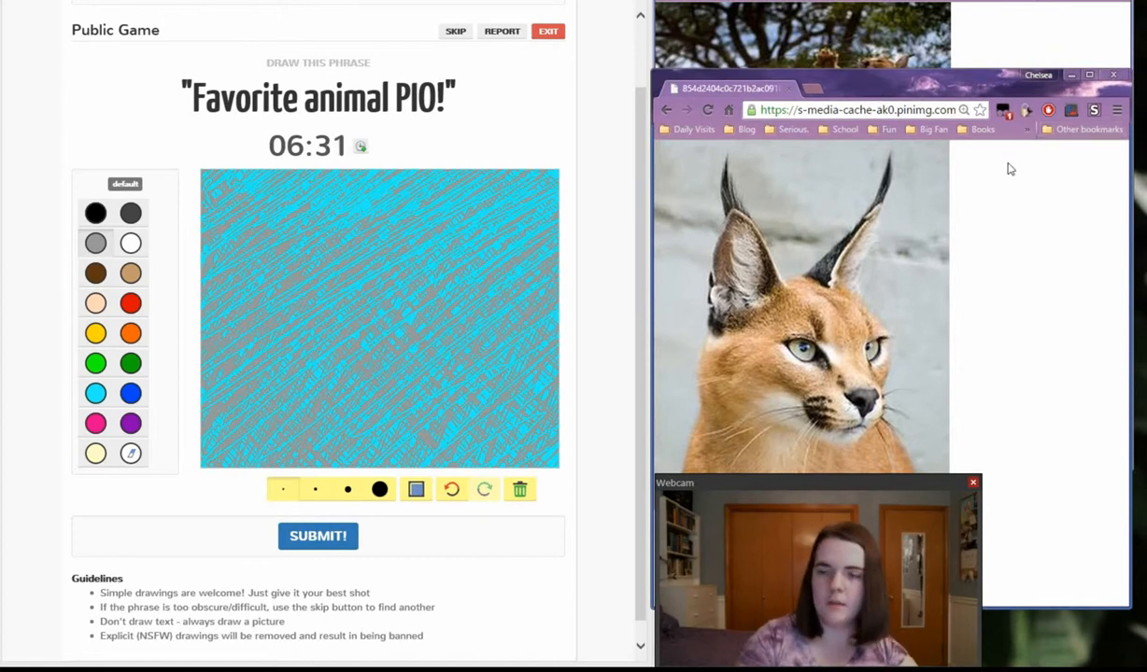
Paint a round tan caracal head near the centre and a neck to the bottom
click(1003, 110)
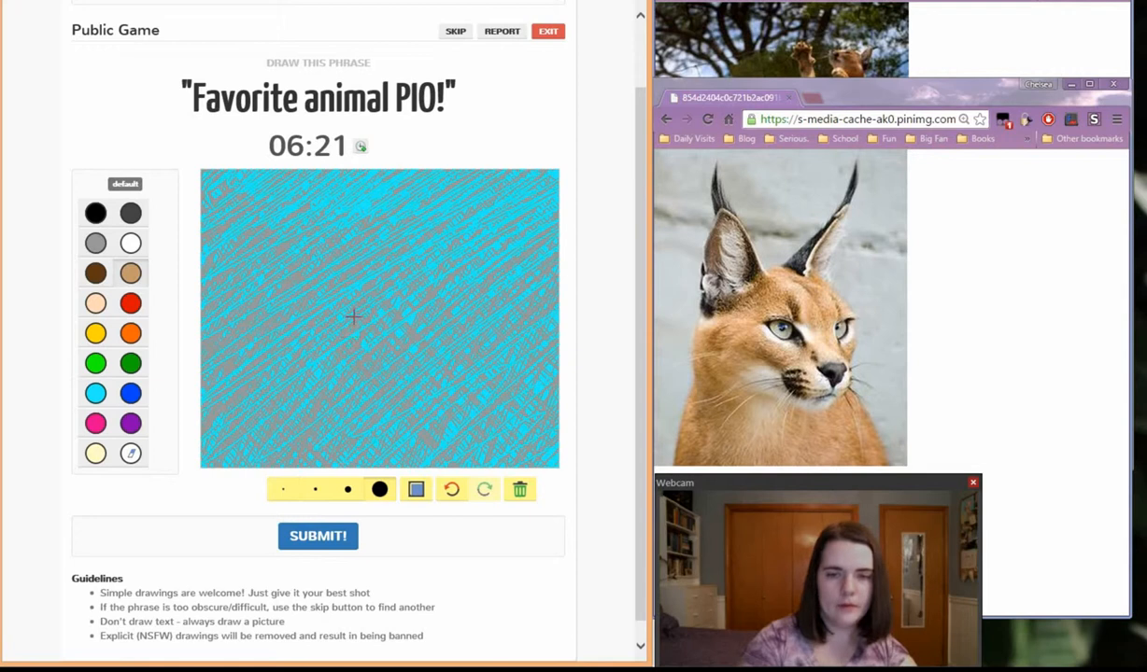
click(355, 332)
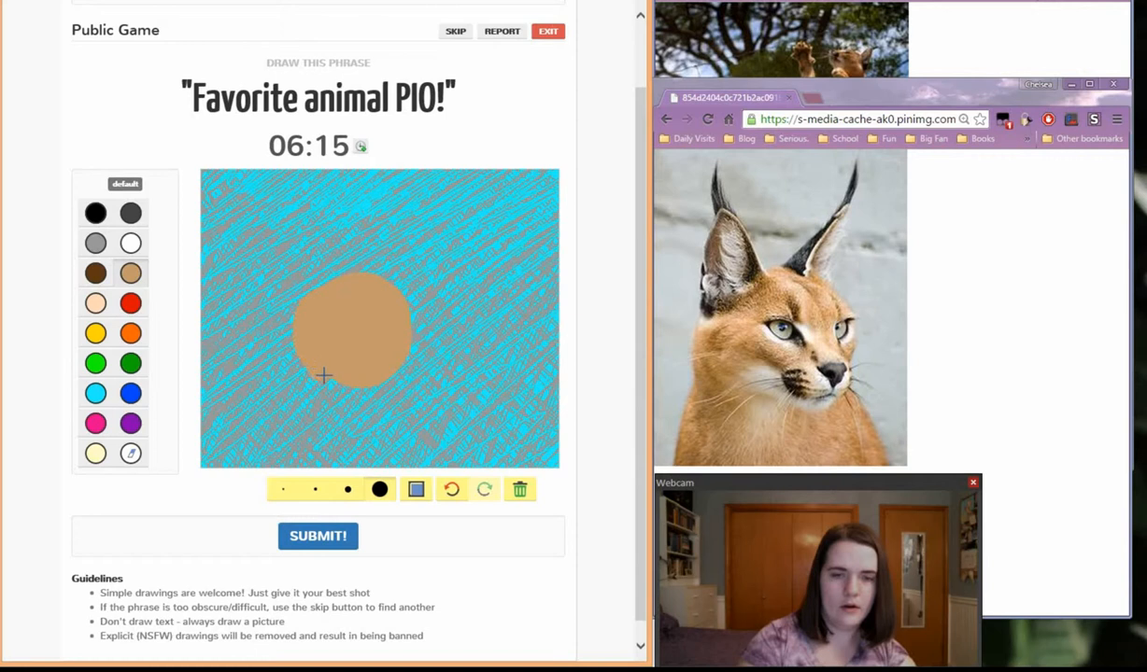
drag(350, 374, 332, 457)
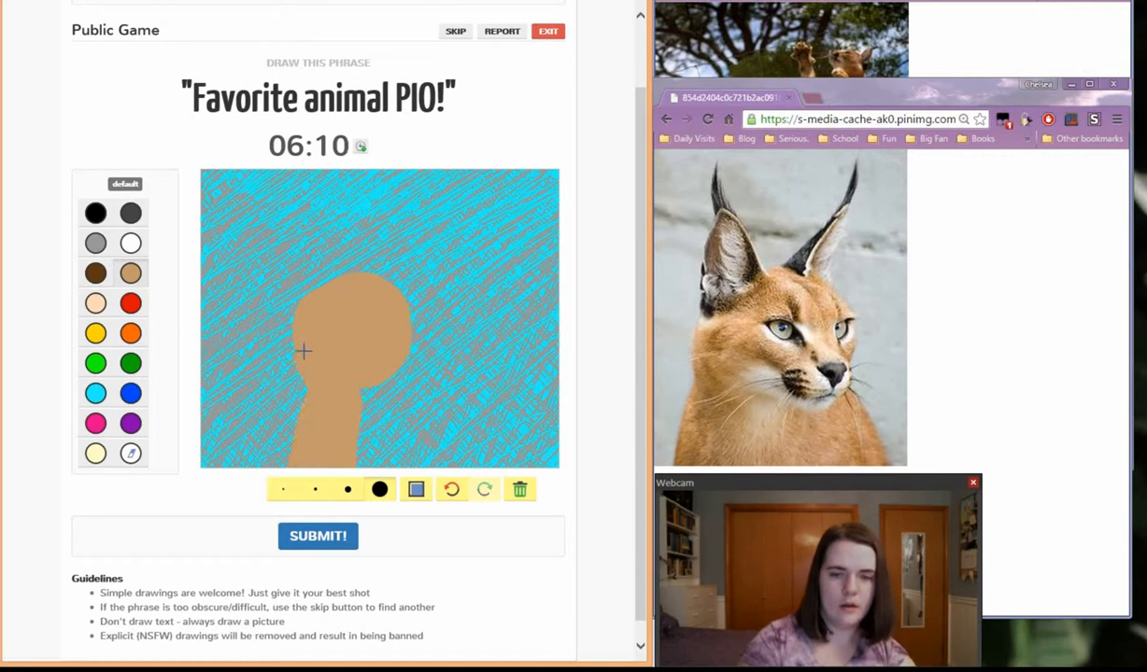
drag(305, 351, 430, 329)
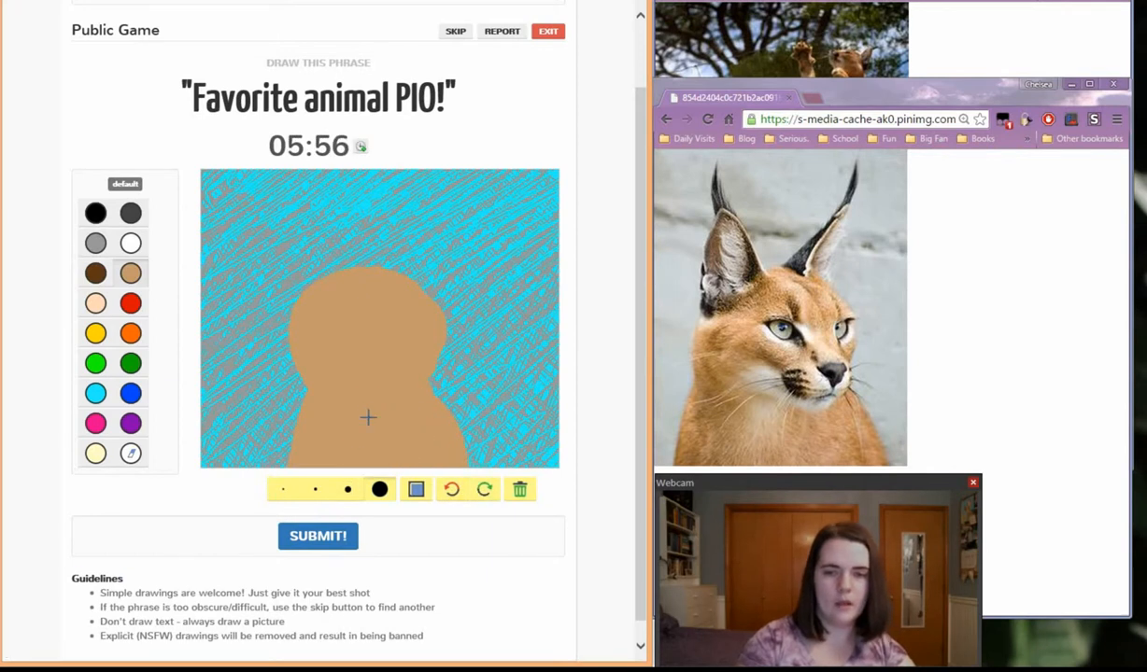
mouse_move(325, 503)
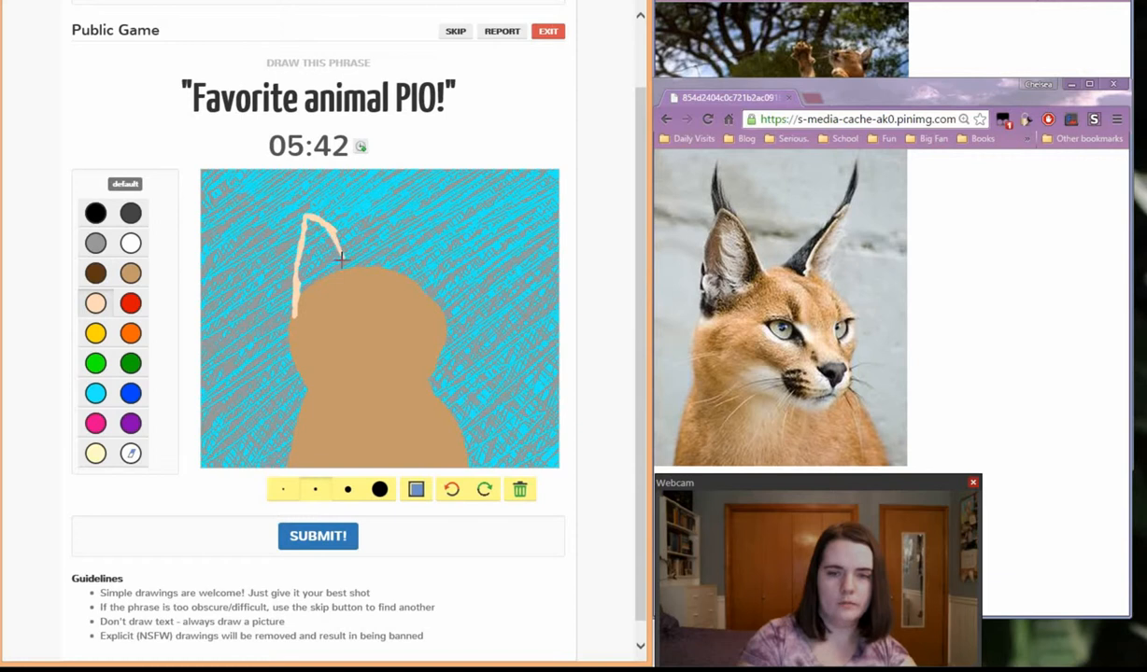
Draw tall pointed peach ears on the left and right of the head
drag(346, 275, 308, 219)
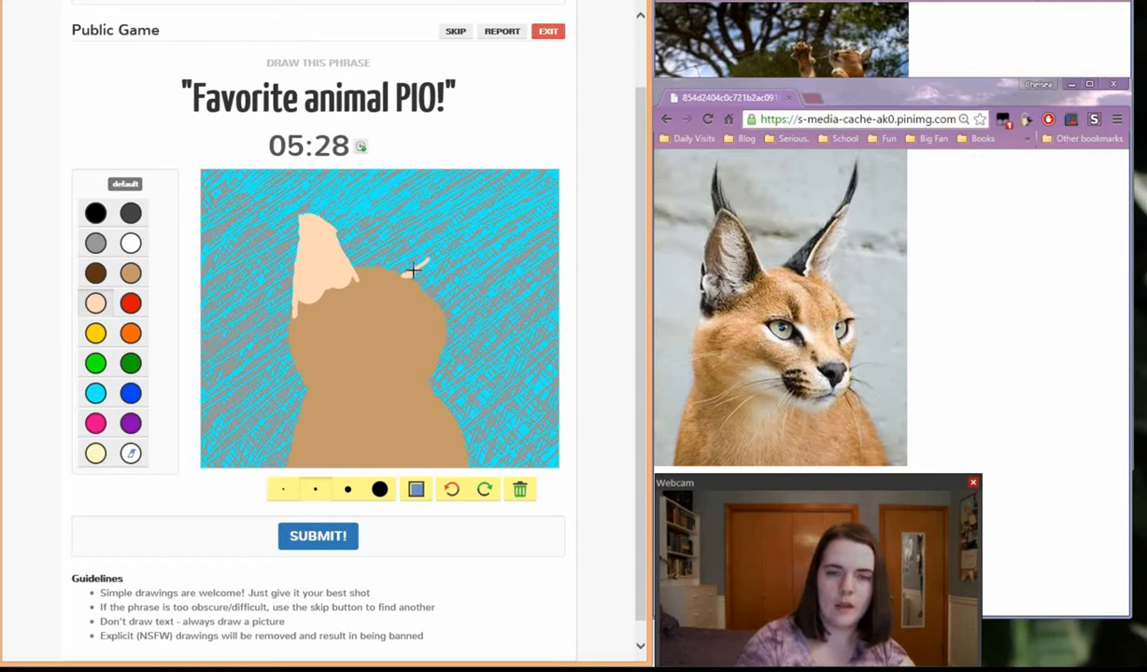
drag(411, 271, 432, 245)
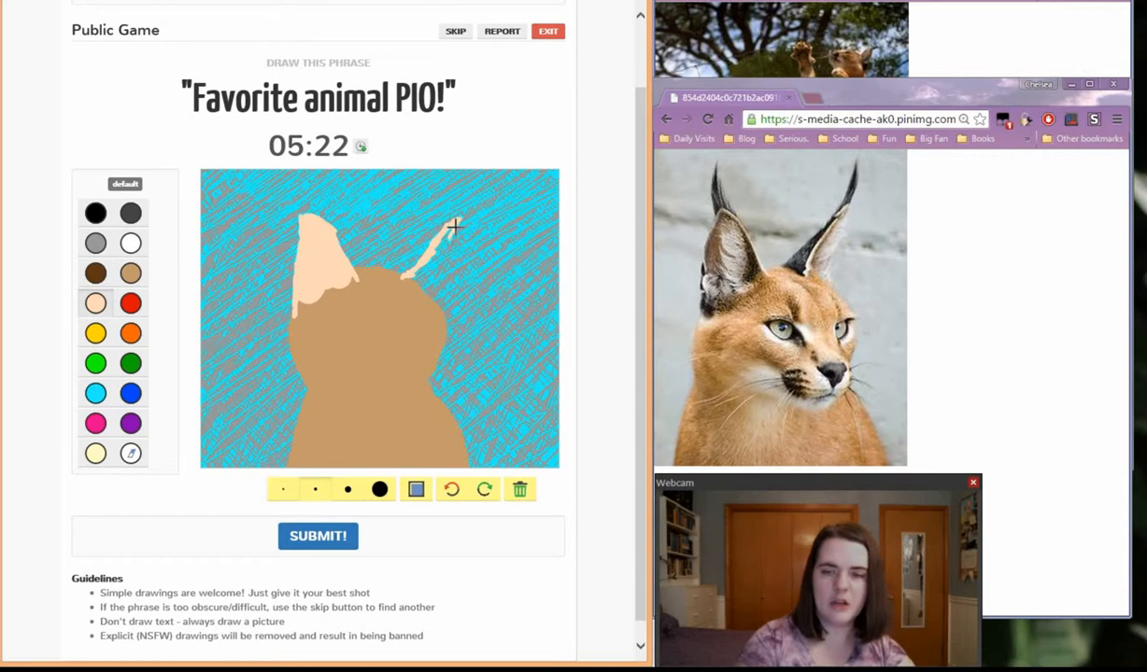
drag(456, 227, 425, 294)
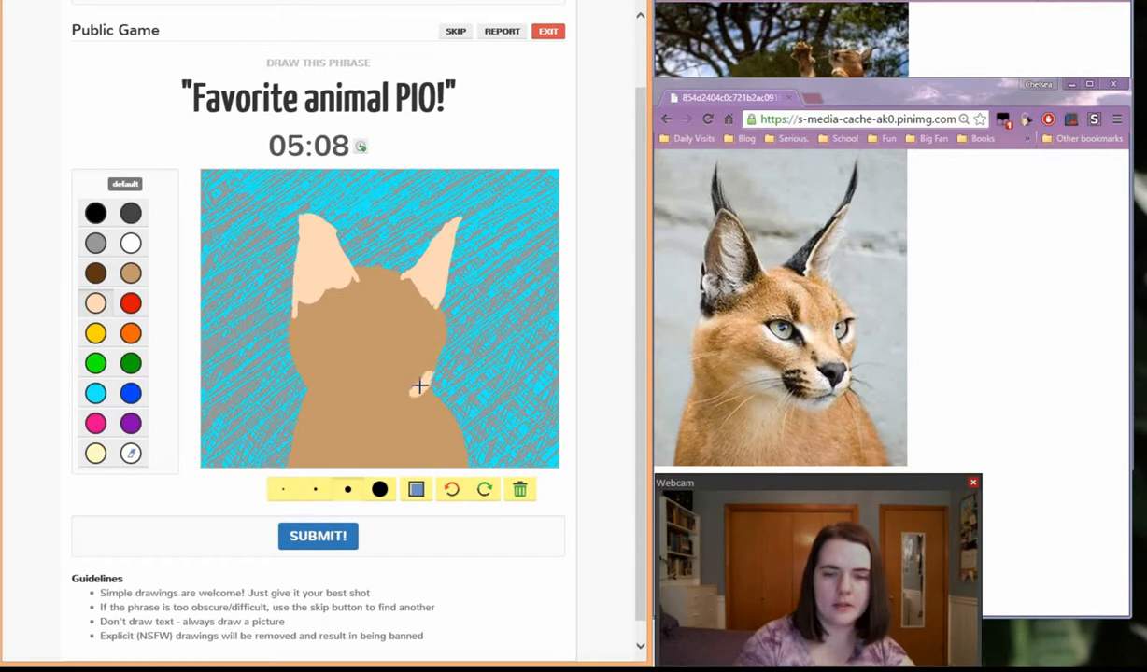
mouse_move(395, 384)
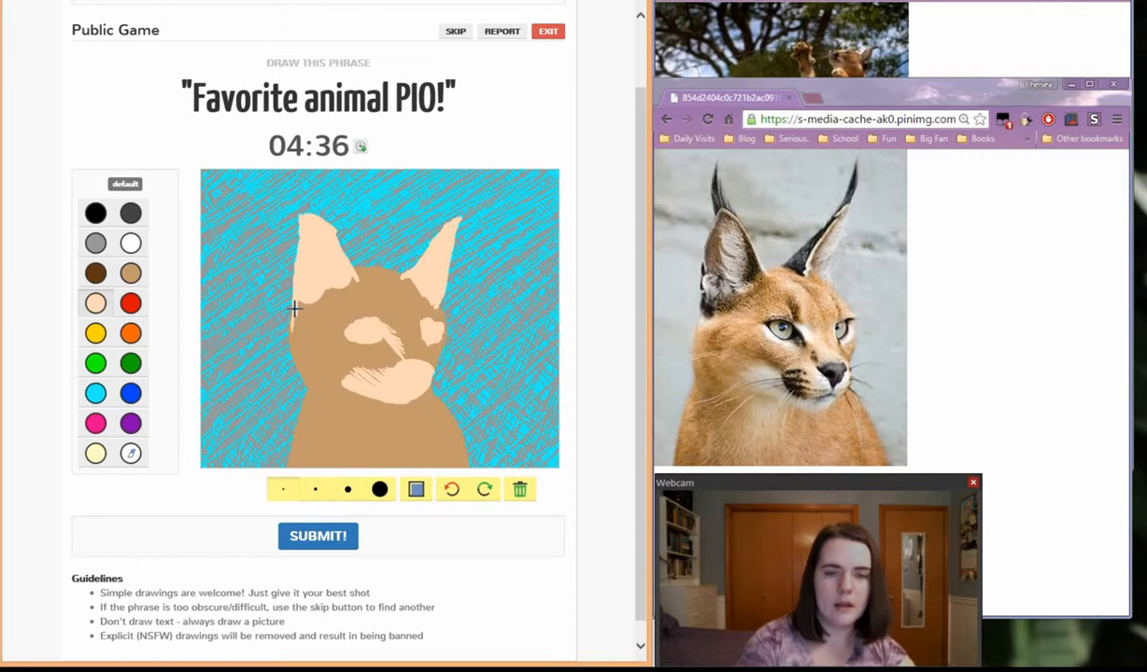
mouse_move(294, 312)
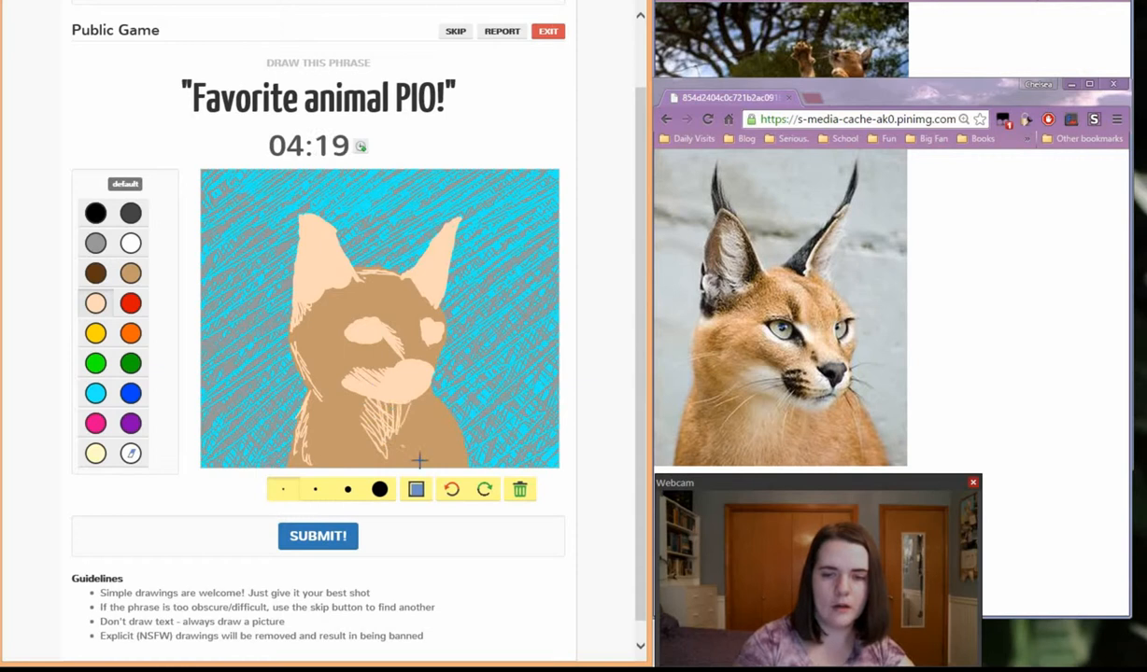
Sketch pale fur texture over the body and orange streaks across the head
drag(401, 411, 439, 458)
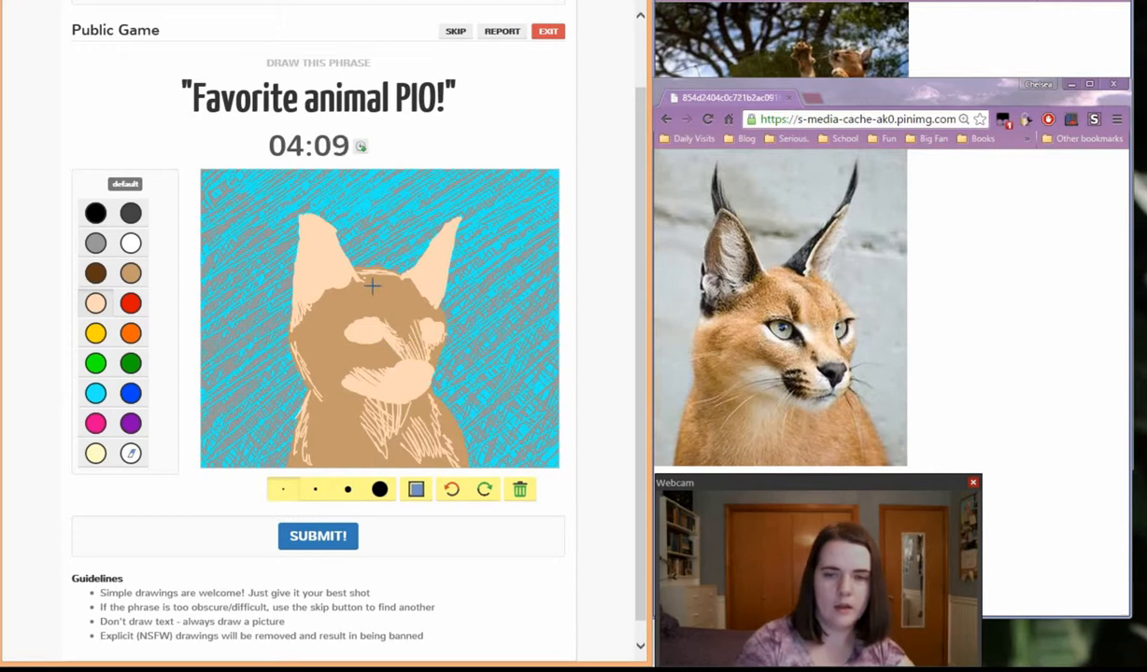
drag(383, 290, 396, 322)
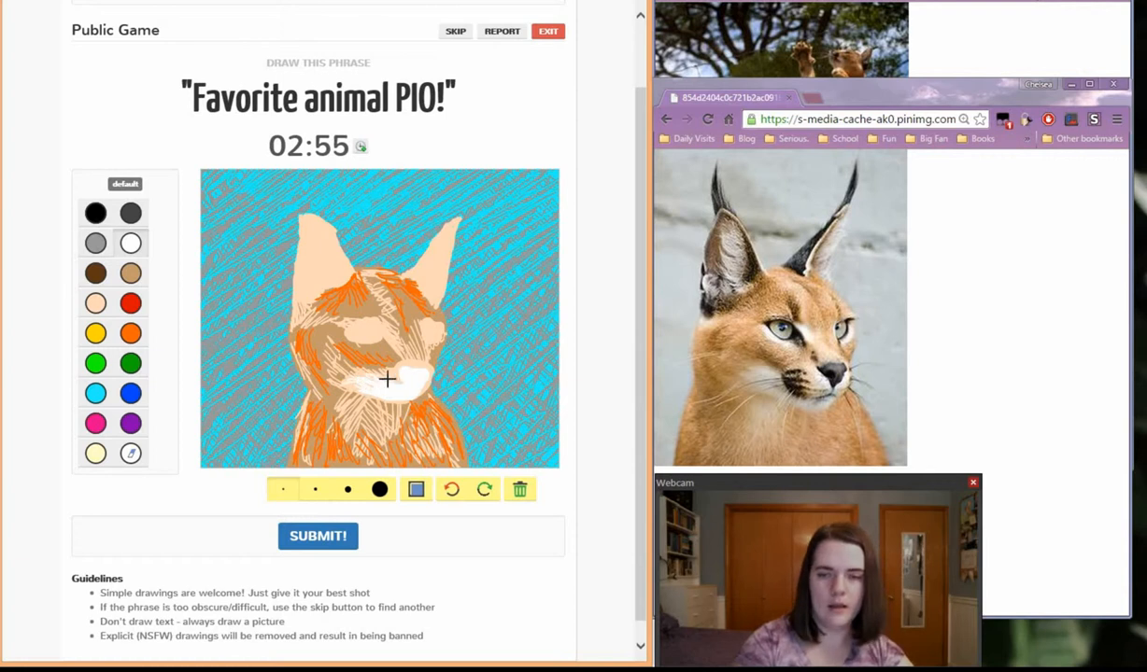
Hand-letter 'FAVORITE' in dark grey across the top of the canvas
drag(386, 378, 426, 365)
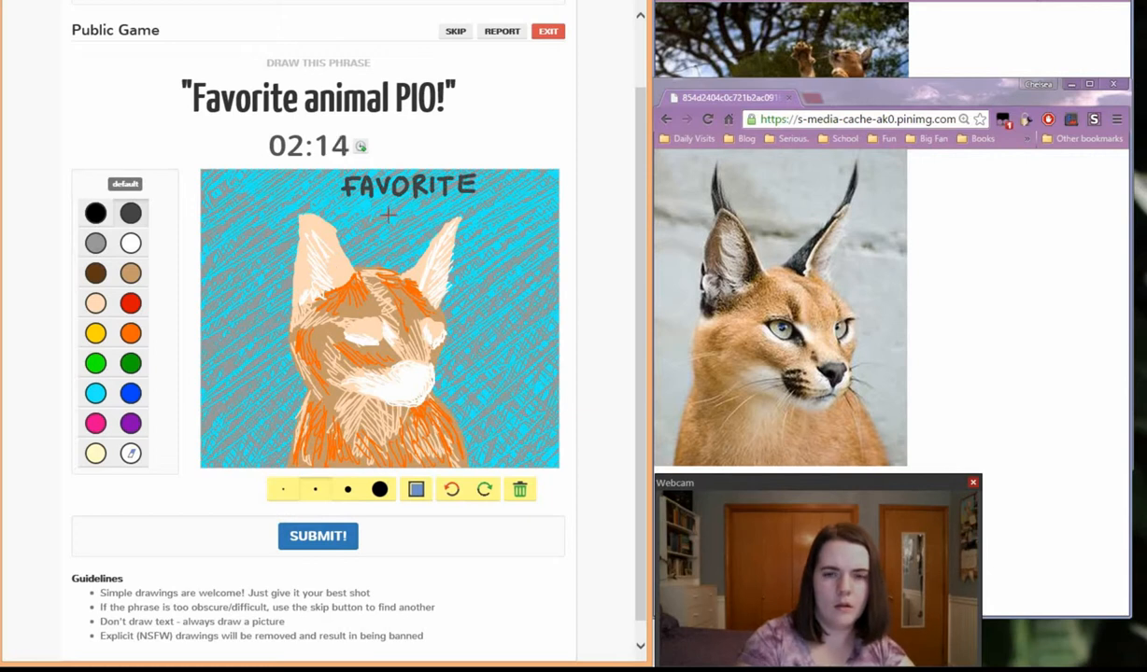
Undo the 'FAVORITE' lettering at the top of the canvas
click(451, 490)
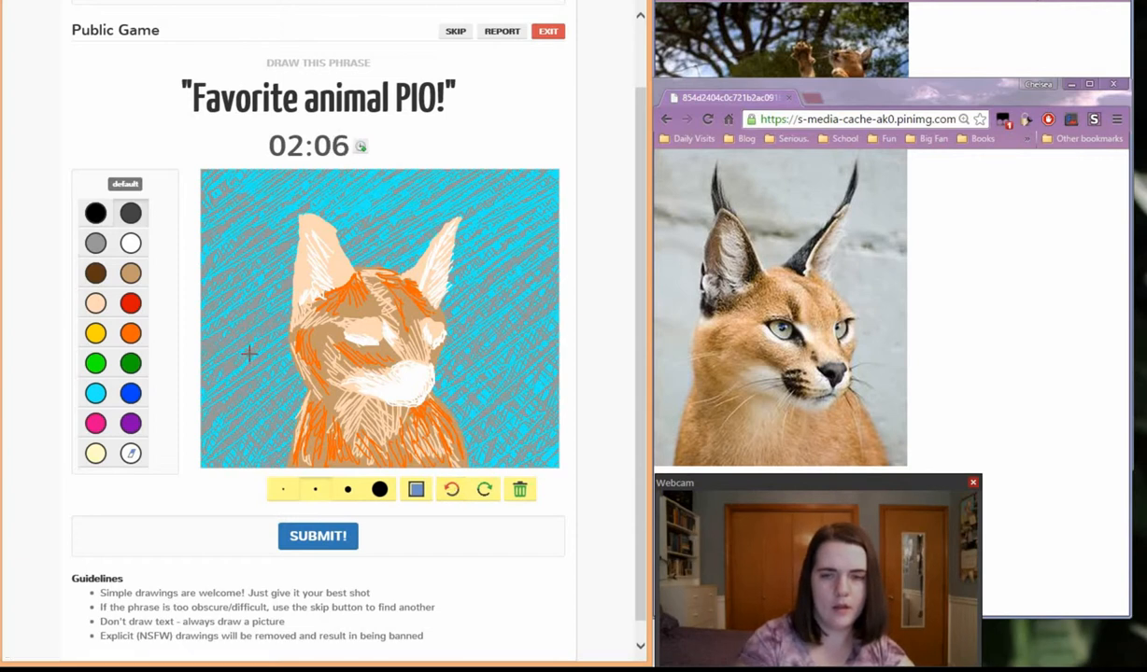
mouse_move(484, 343)
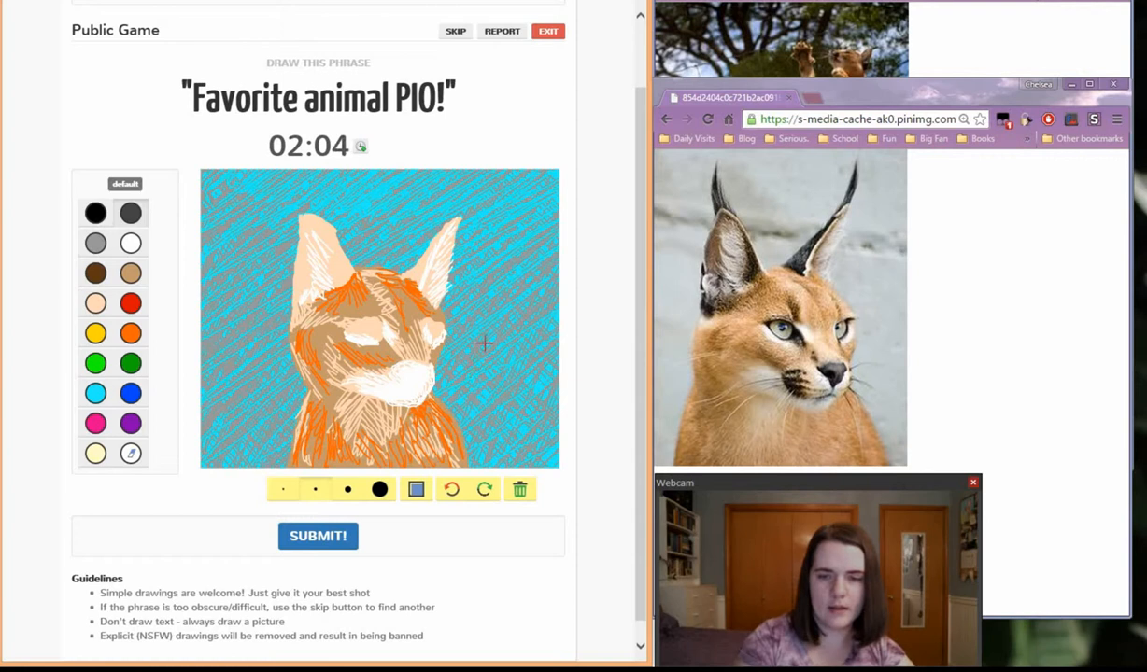
mouse_move(484, 347)
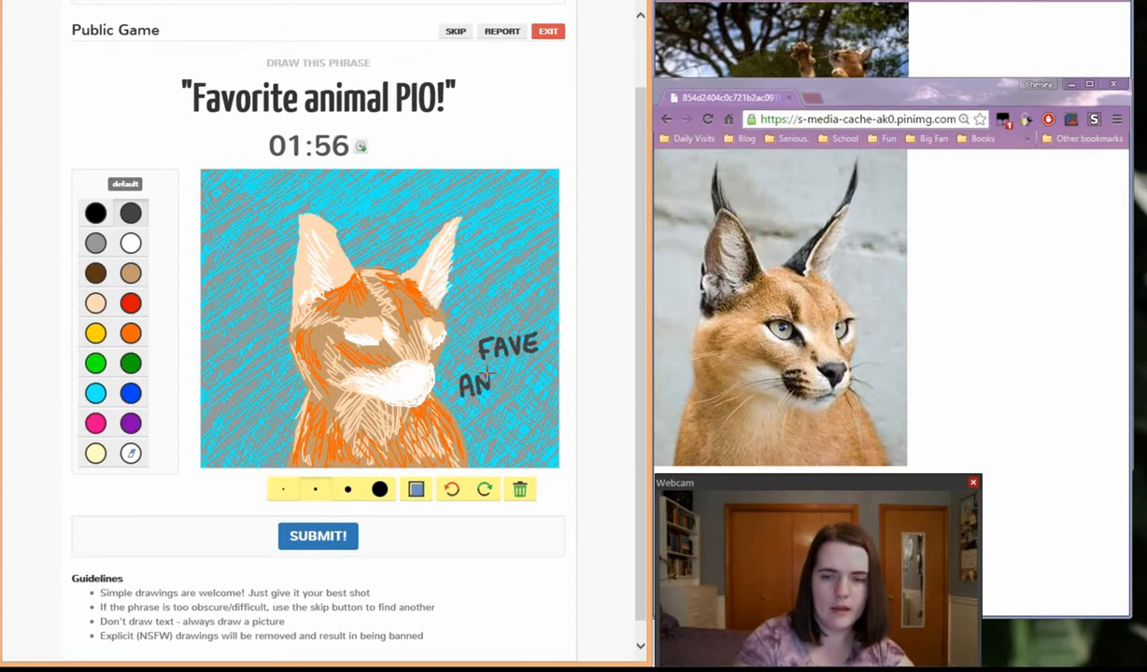
drag(481, 378, 533, 378)
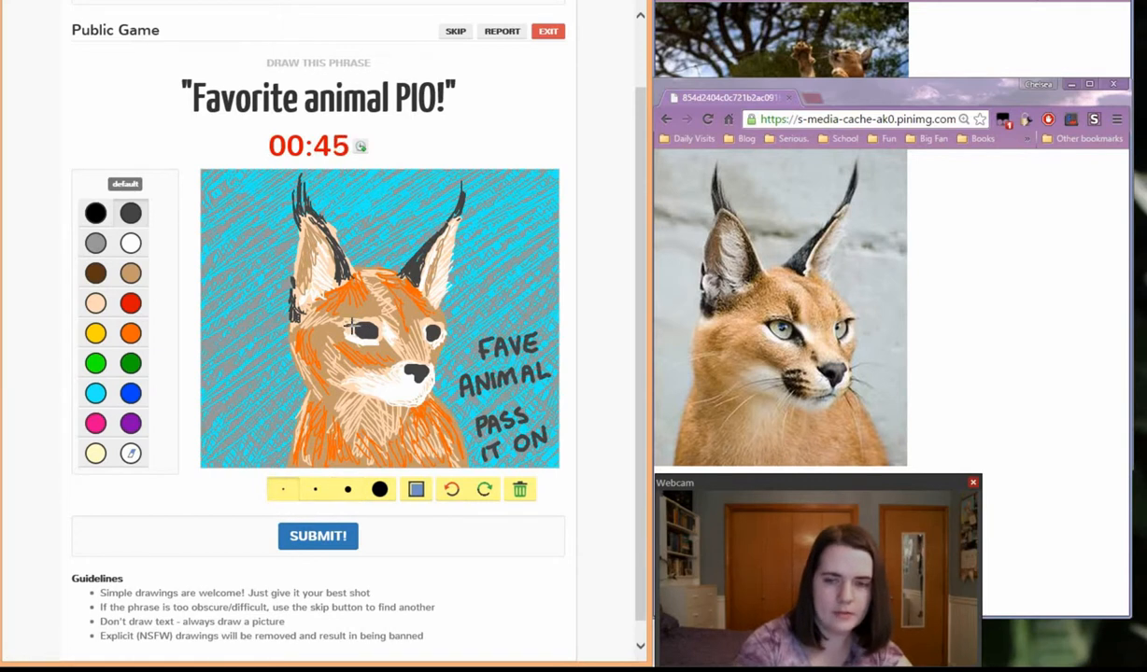
mouse_move(381, 335)
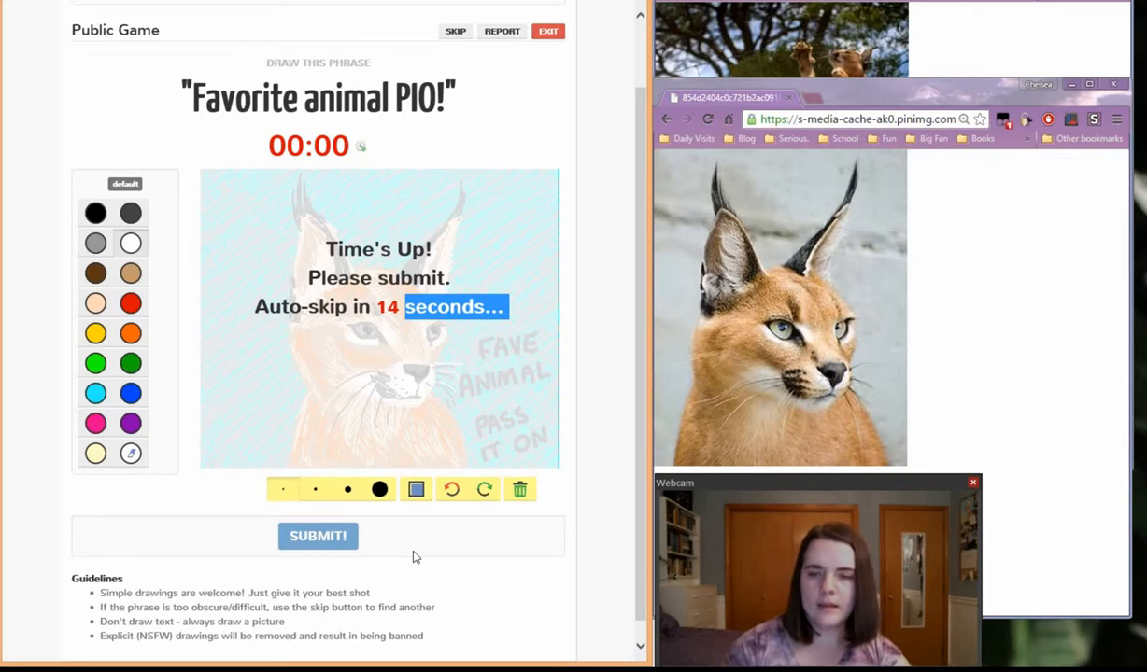
Post the finished caracal portrait to the public game with SUBMIT!
click(317, 535)
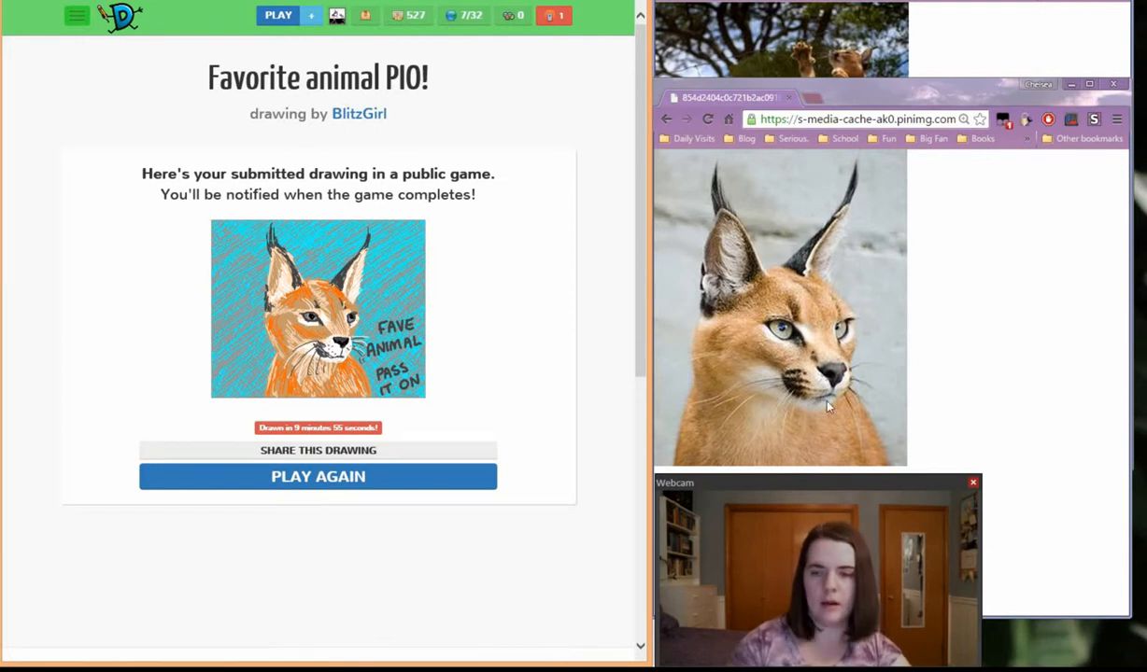
mouse_move(556, 334)
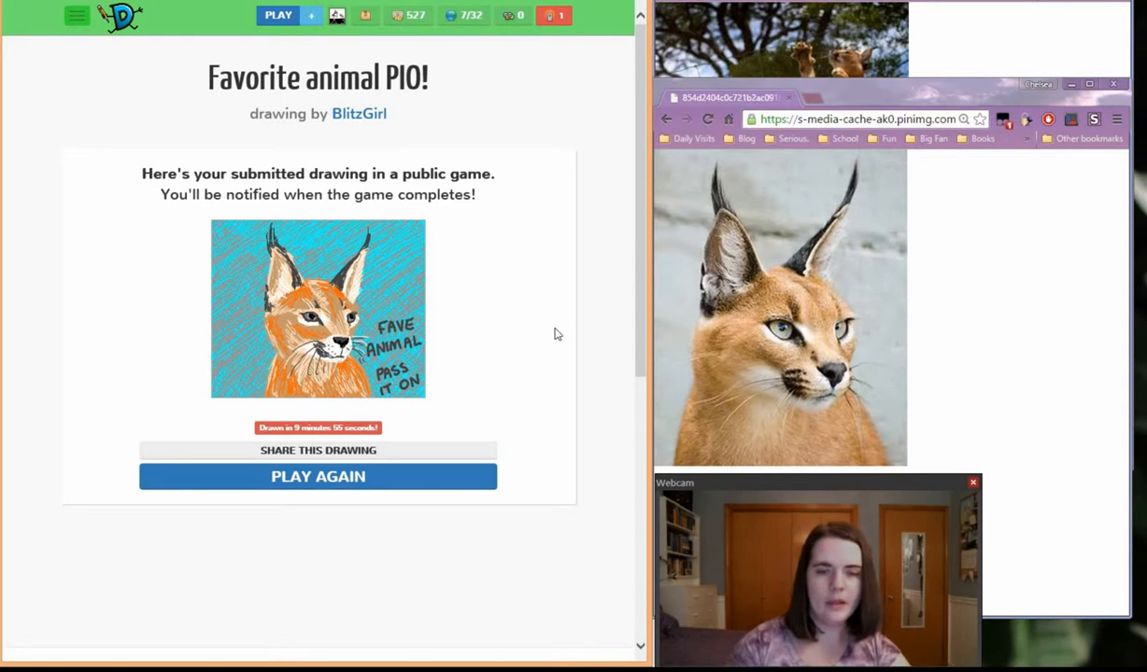
mouse_move(553, 337)
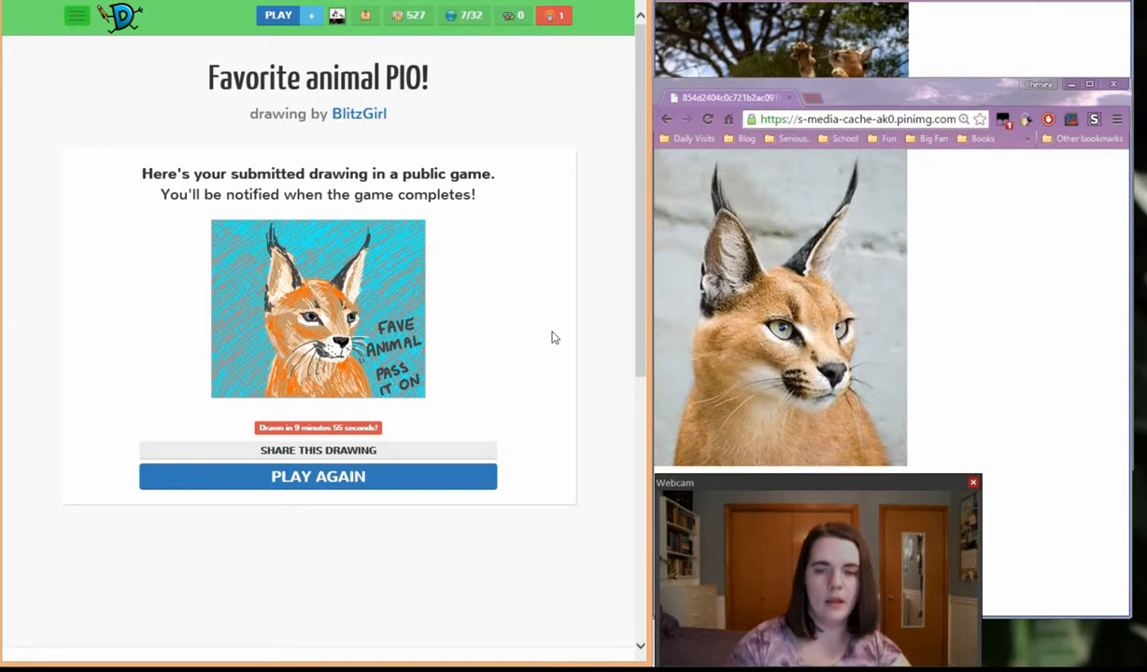
mouse_move(579, 374)
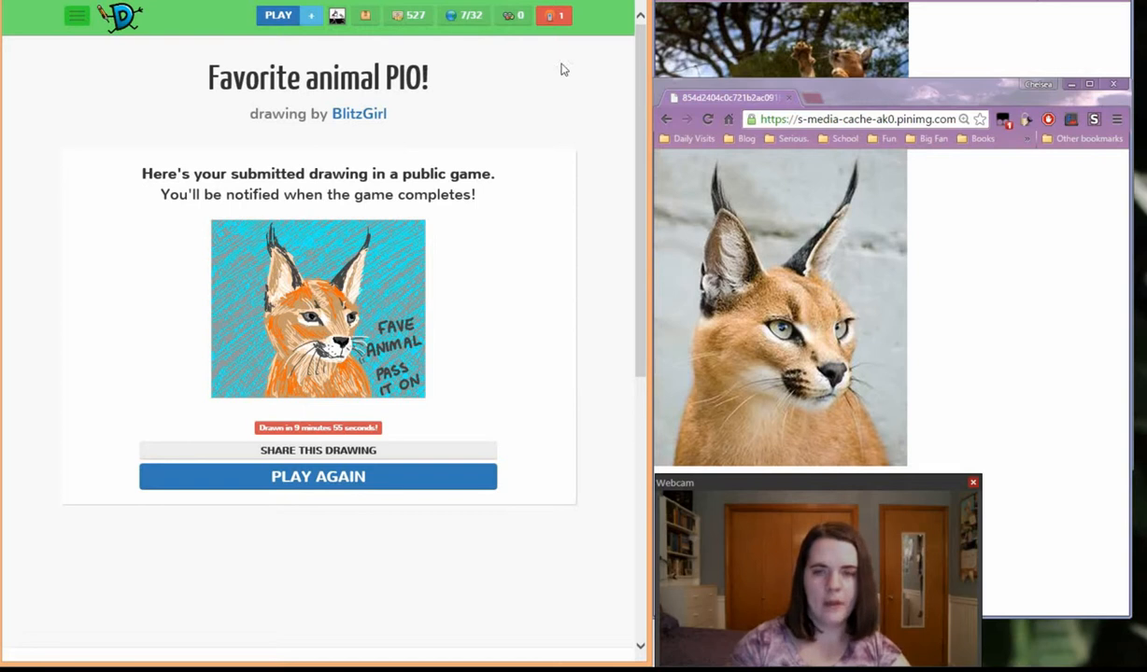
mouse_move(466, 40)
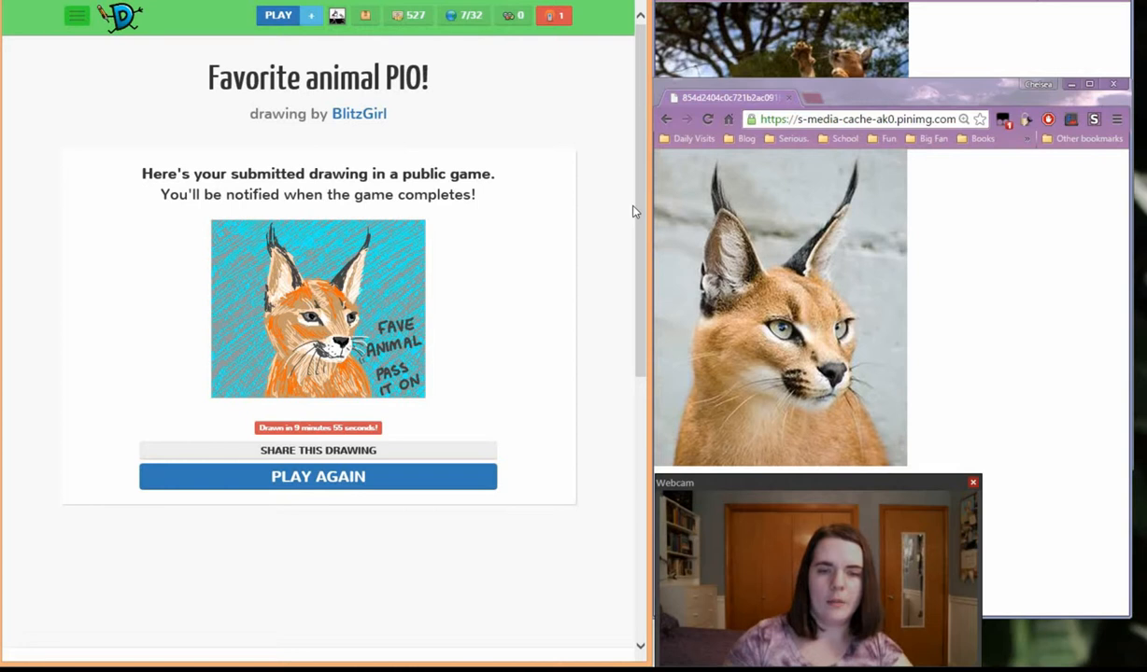
mouse_move(636, 195)
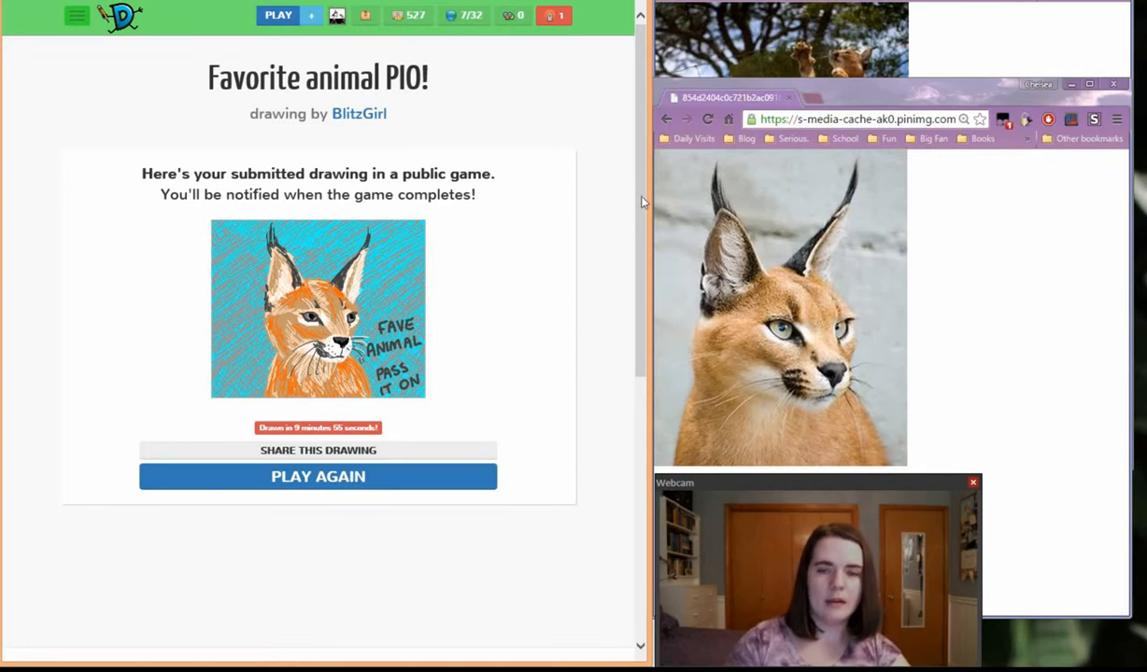
mouse_move(599, 296)
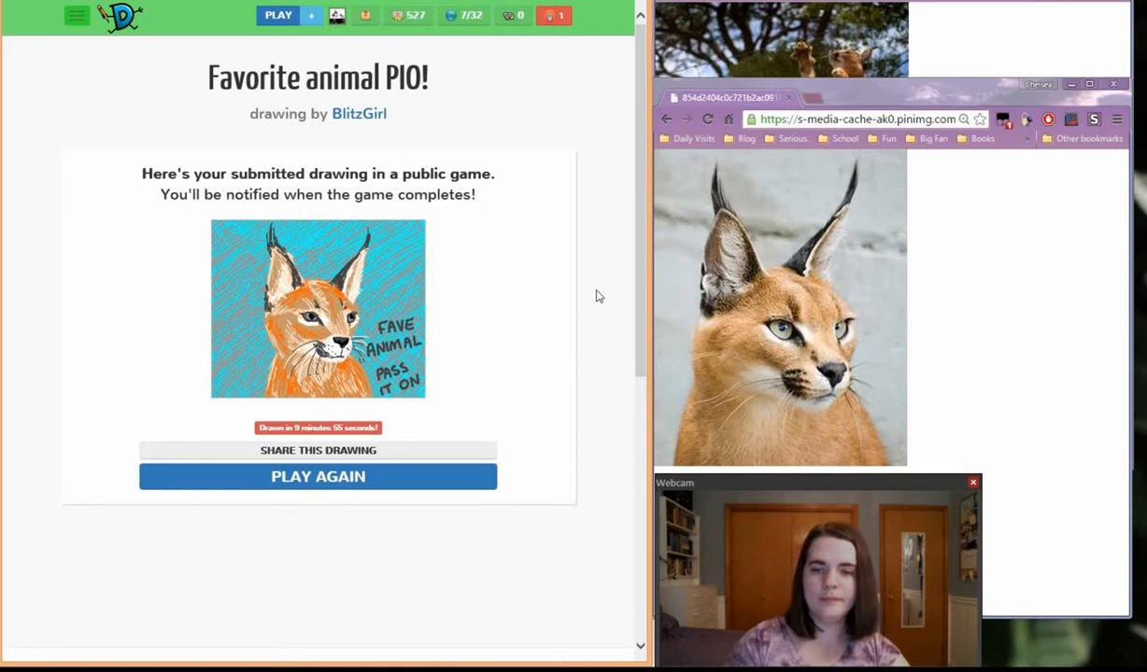
mouse_move(596, 286)
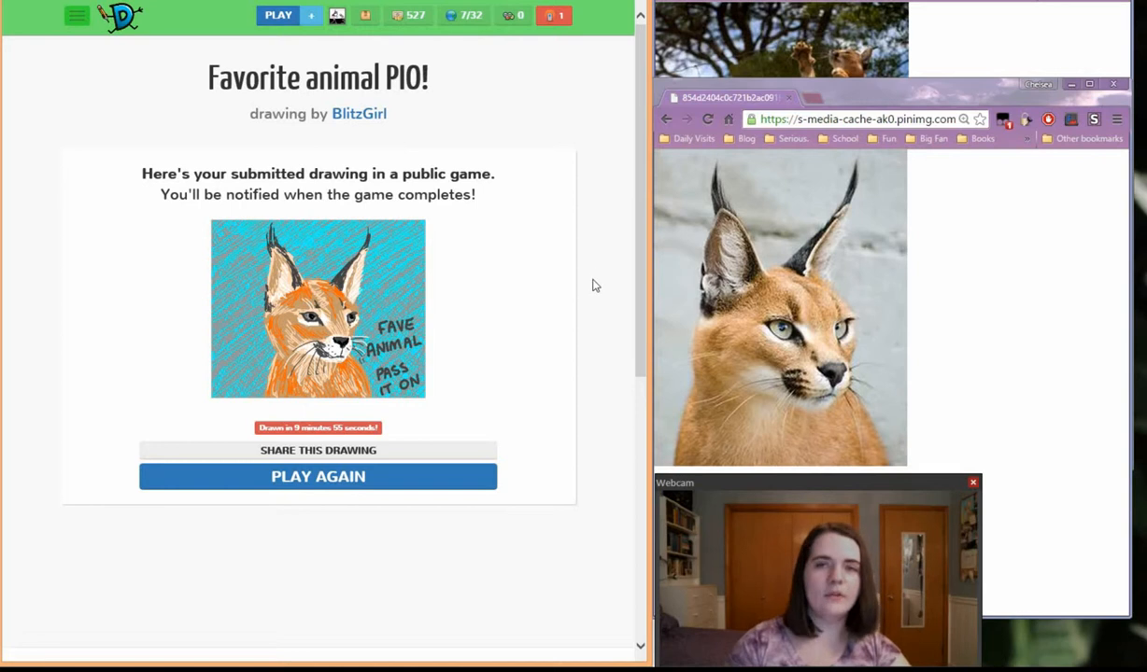